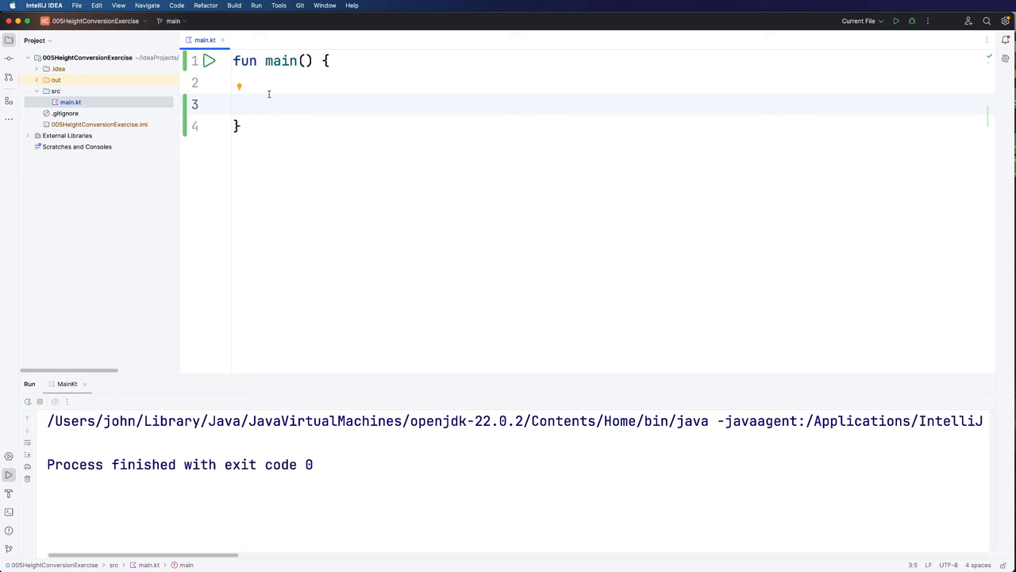
Print the prompt "Enter some text > " and read the input into val text with readln()
type("print()")
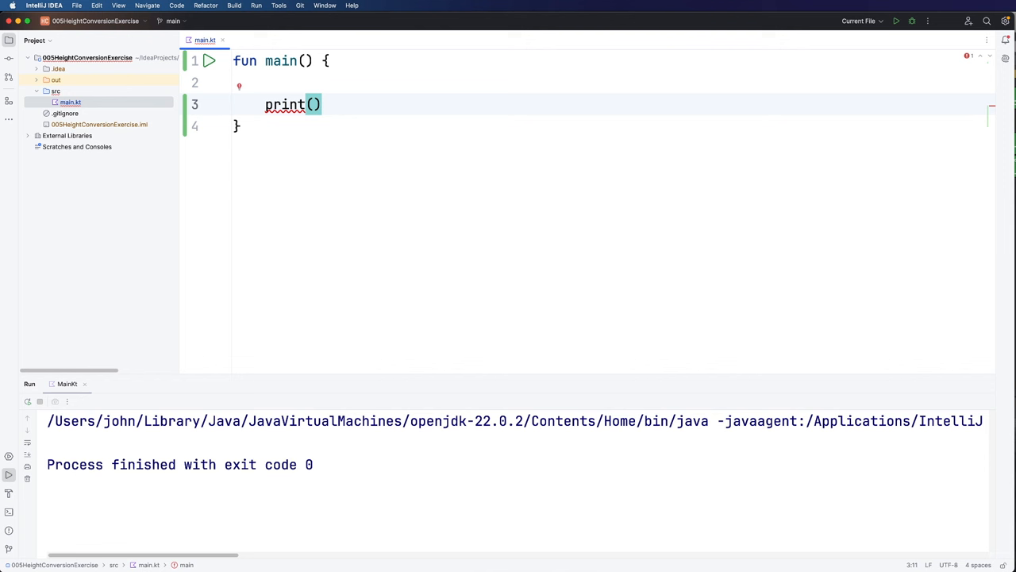
type("\"Enter\"")
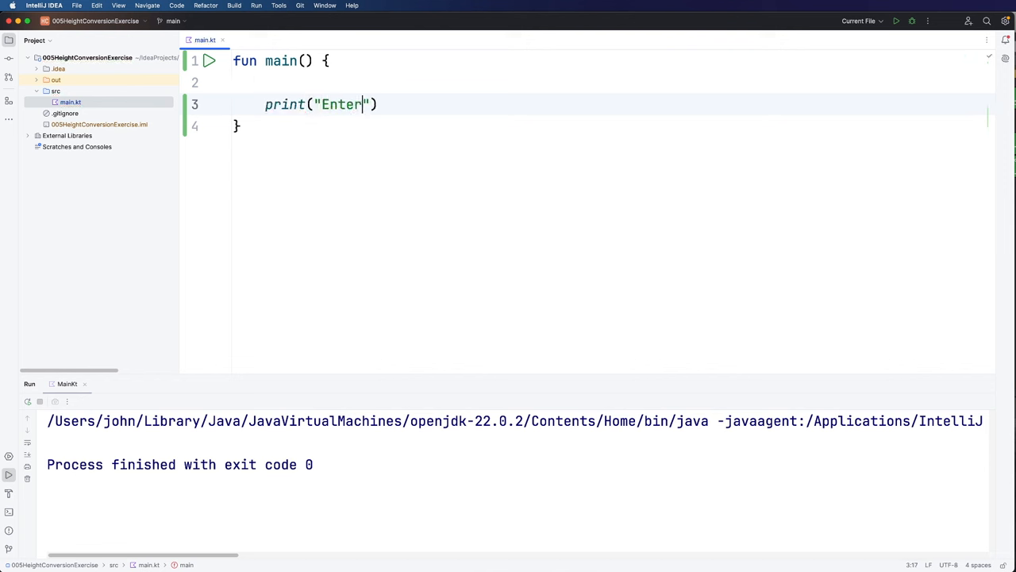
type("some text >")
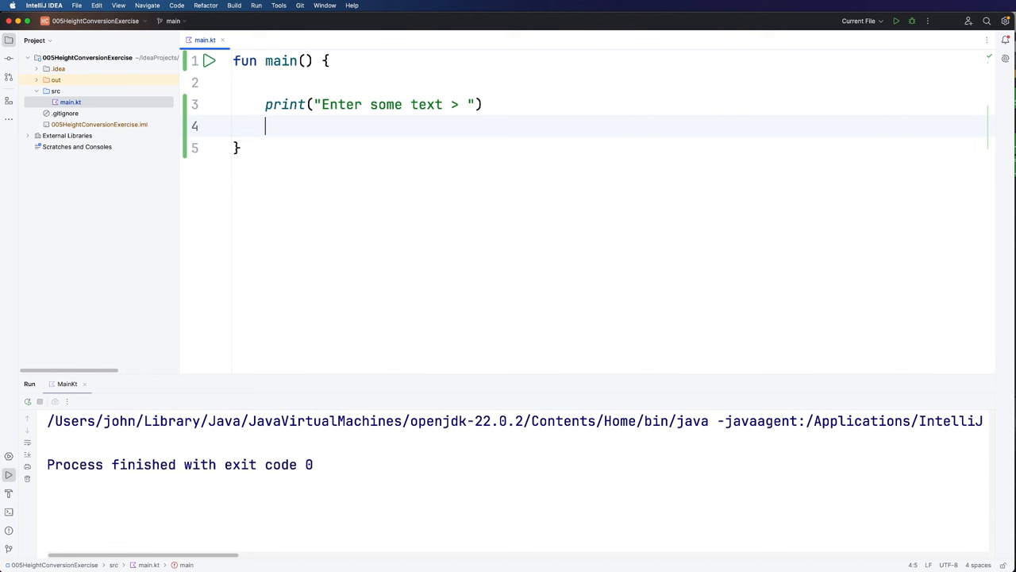
type("val")
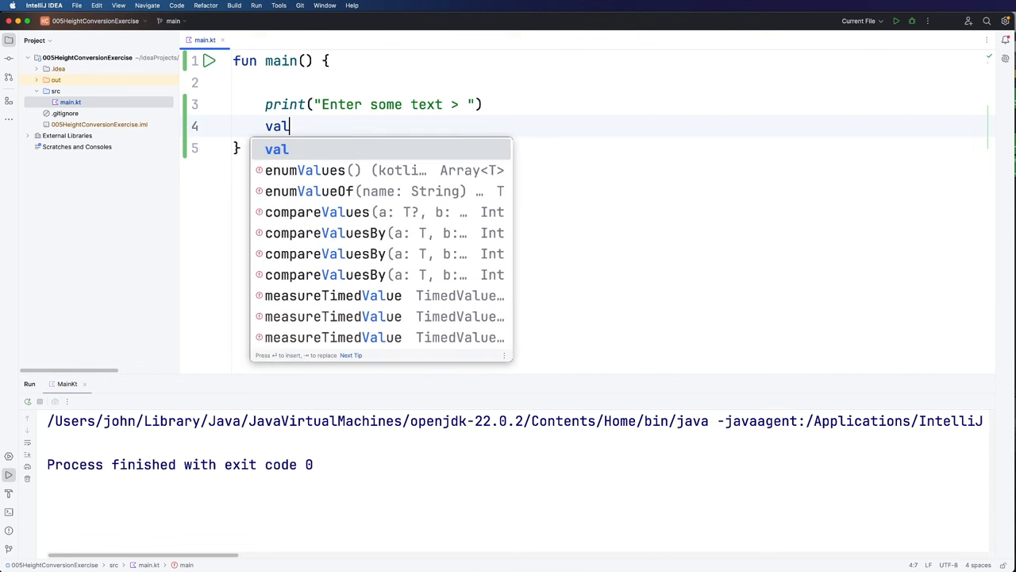
type("text")
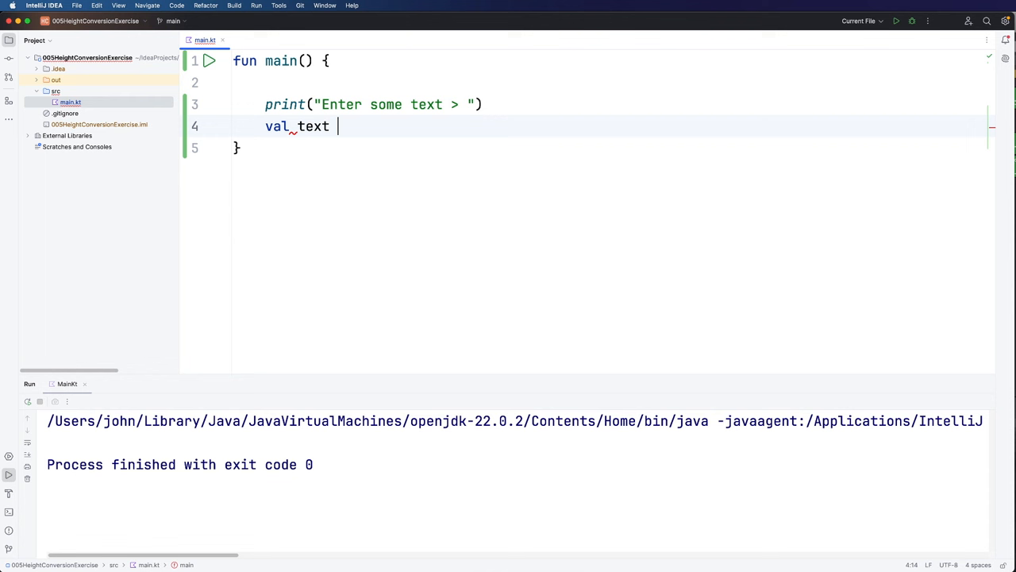
type("= rea")
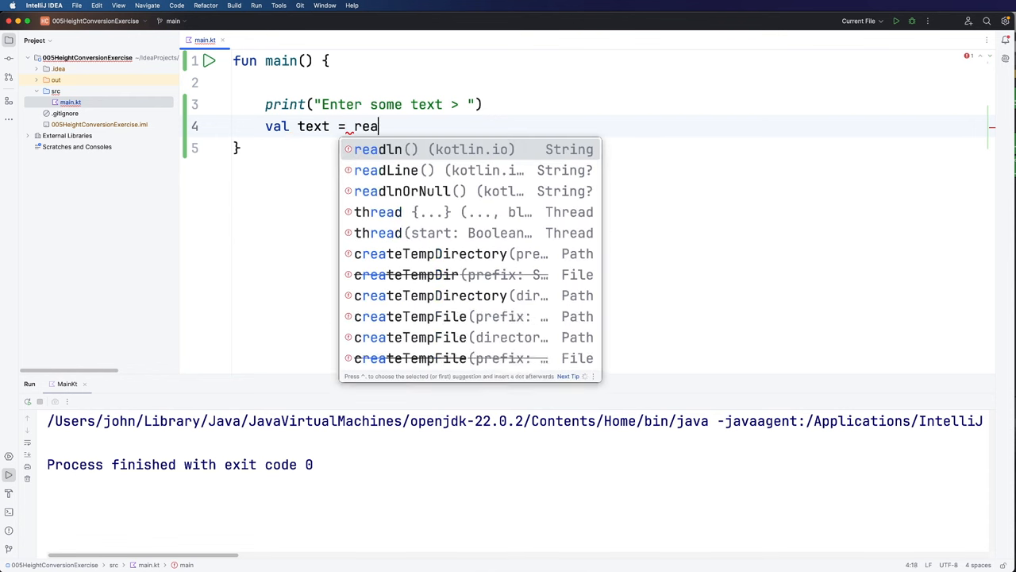
type("dln")
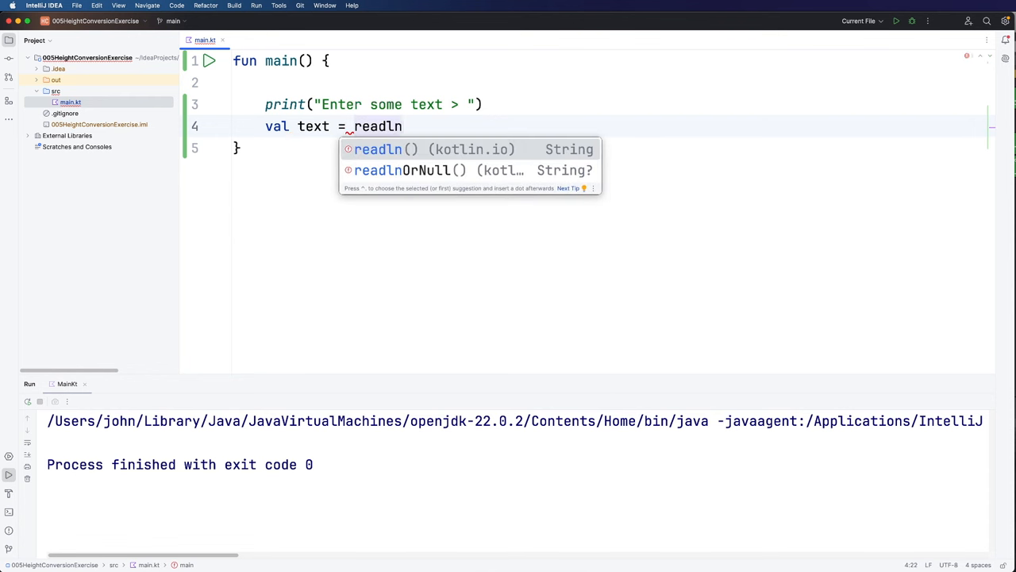
key("Backspace")
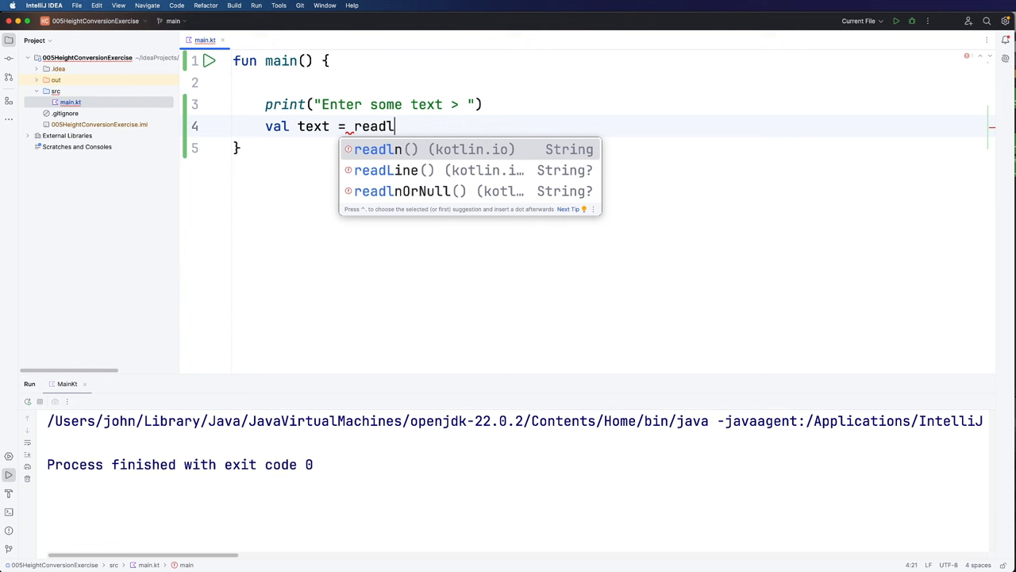
type("n(")
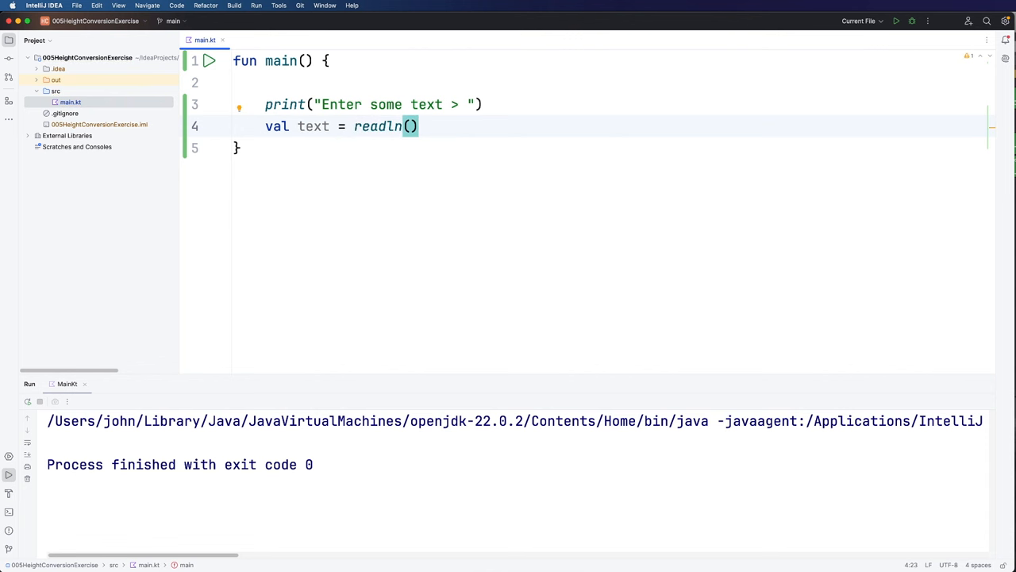
On a new line, print "You entered $text" with println
key("Return")
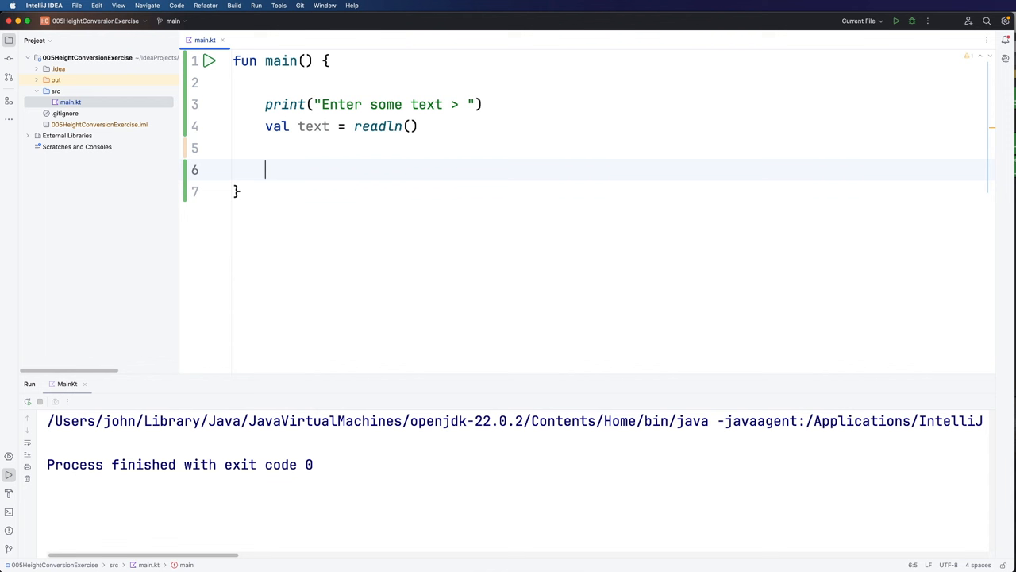
type("p")
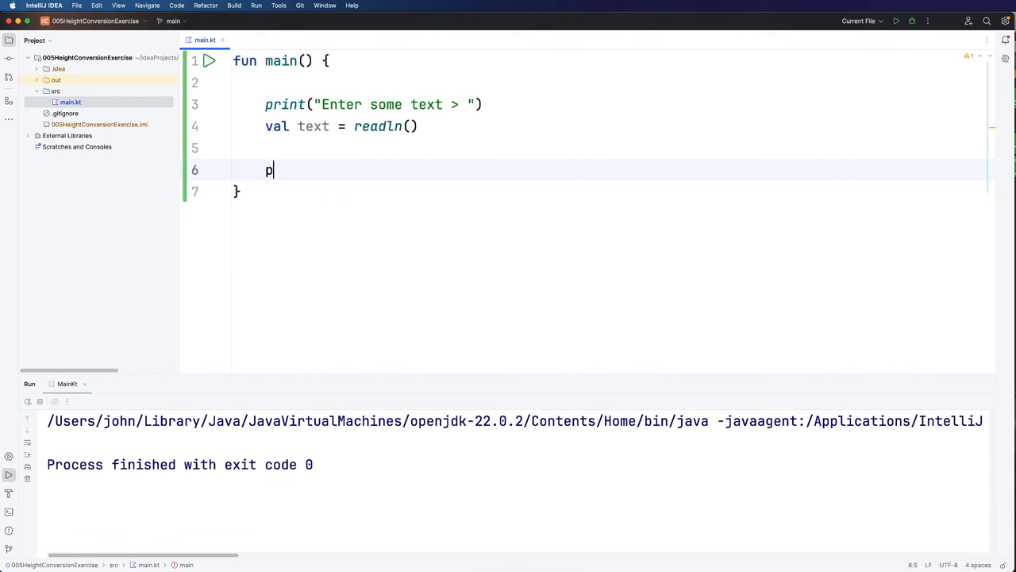
type("rint(")
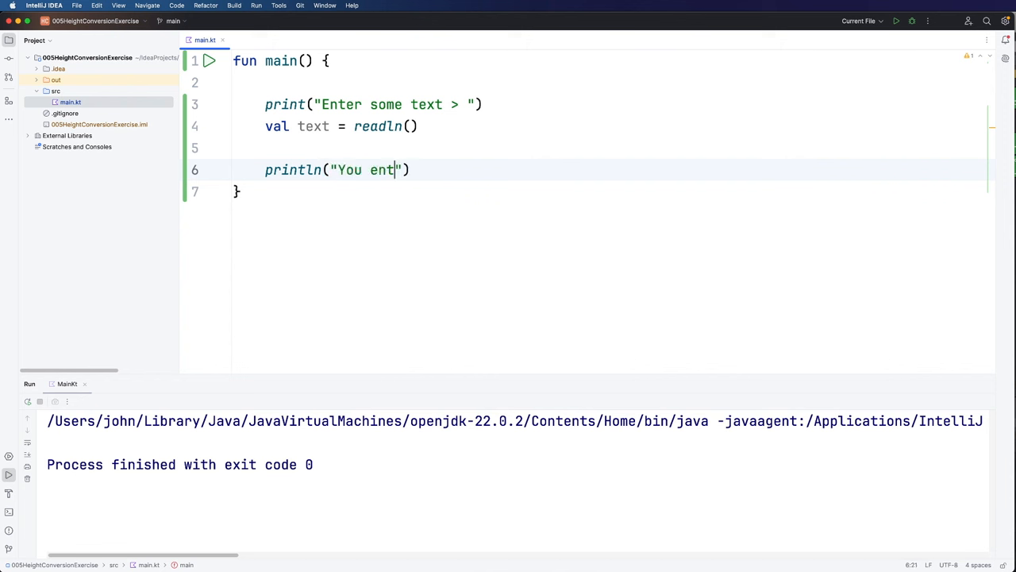
type("ered")
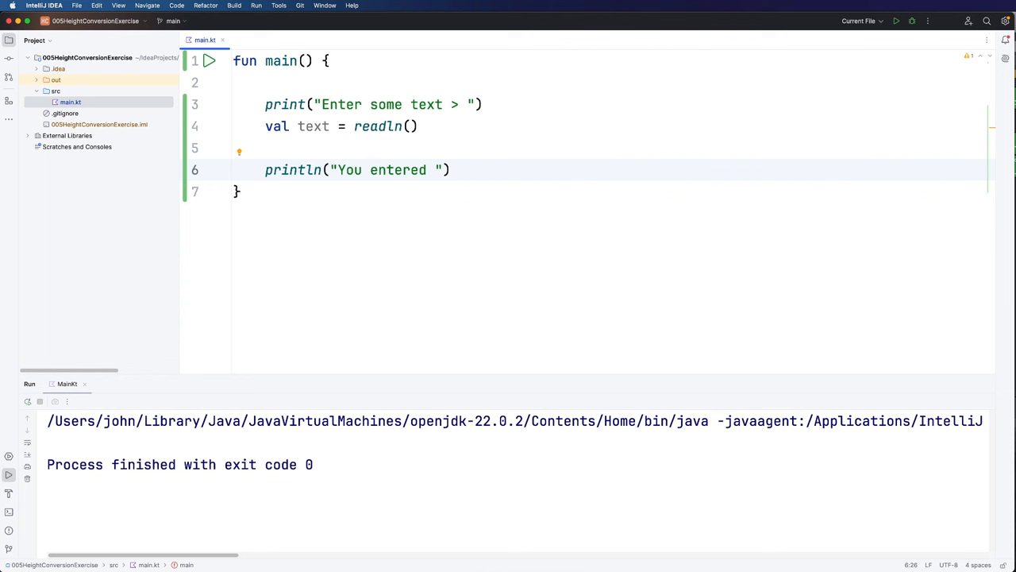
type("$")
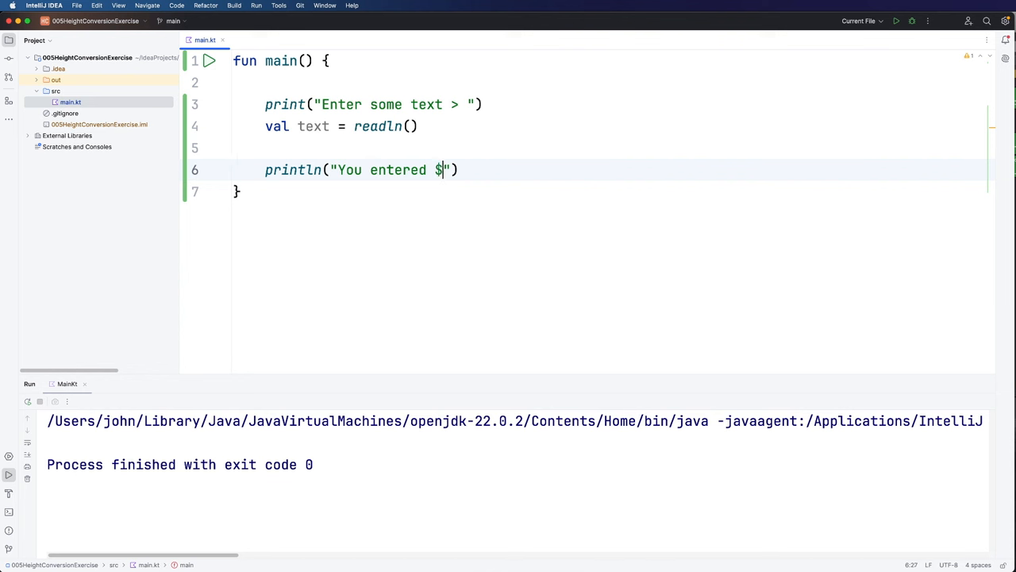
type("text")
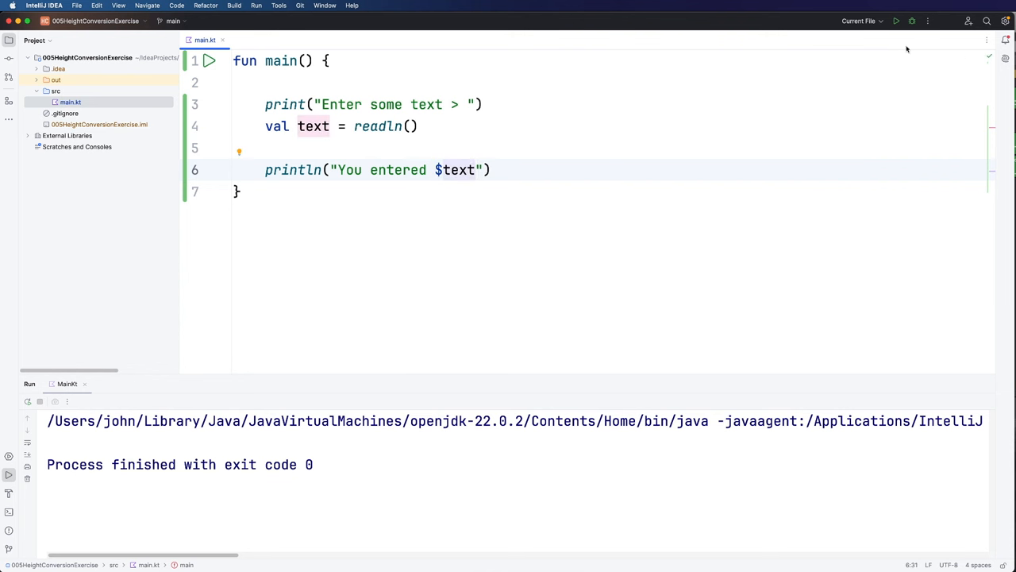
Run main.kt and enter hello at the console prompt
left_click(896, 21)
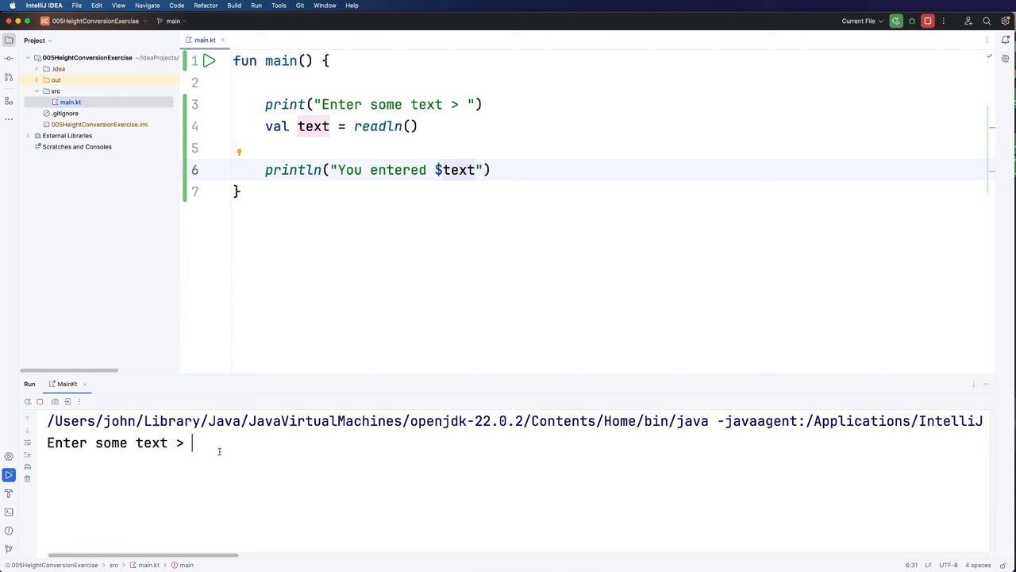
type("hello")
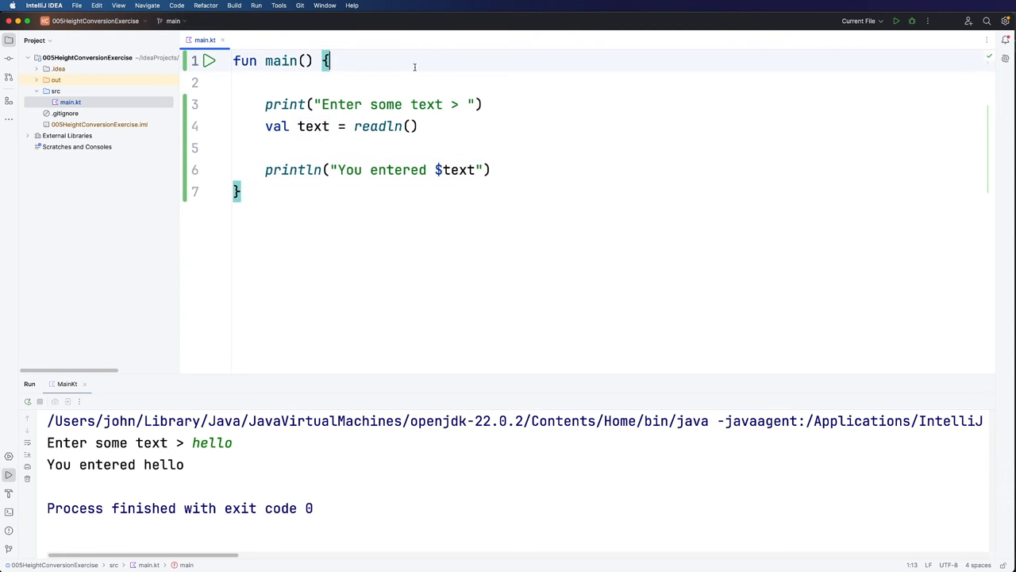
Add the comment "// 1 metre = 3.28 feet" at the top of main
type("// 1")
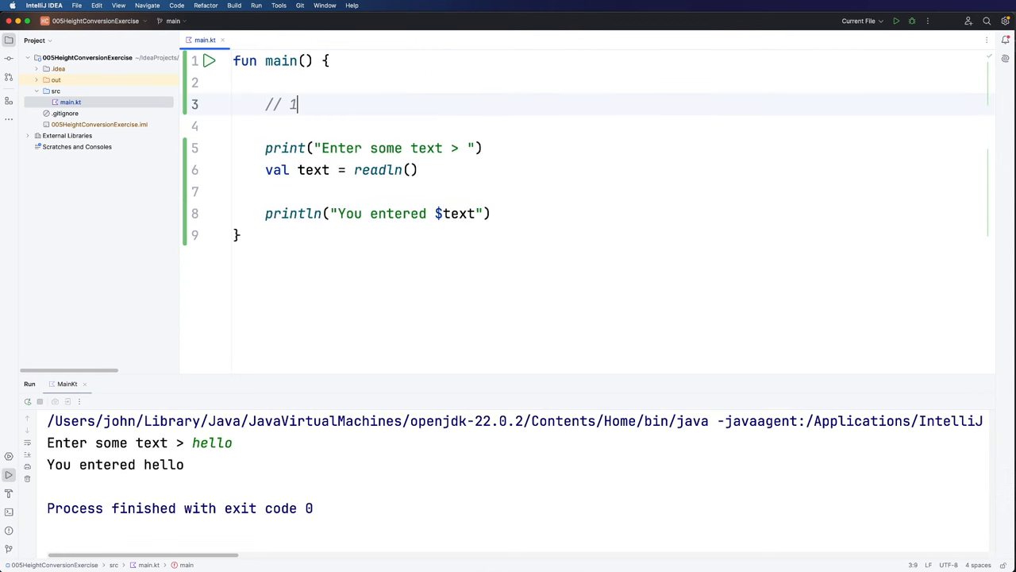
type("metre")
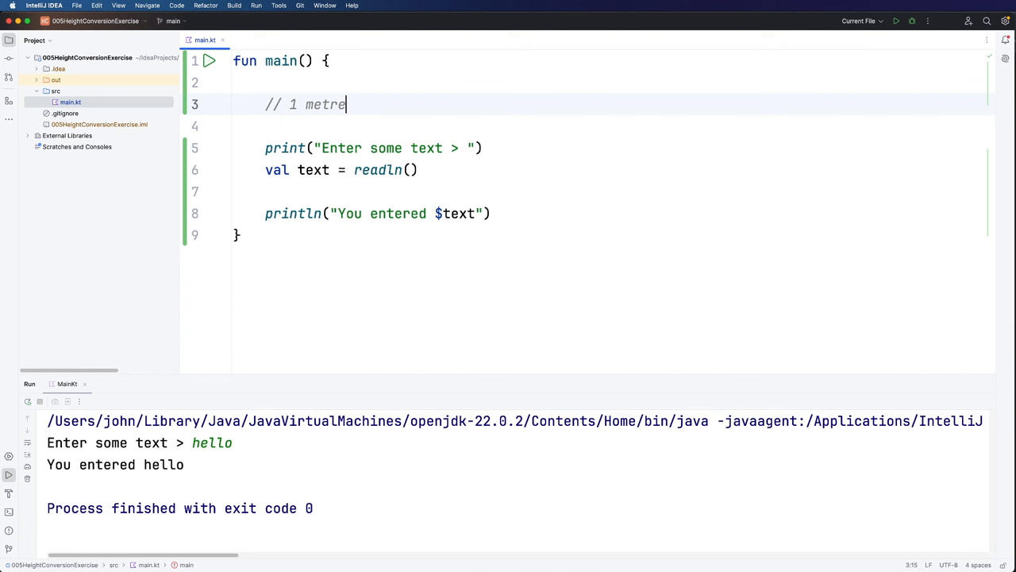
type("= 3.28 feet")
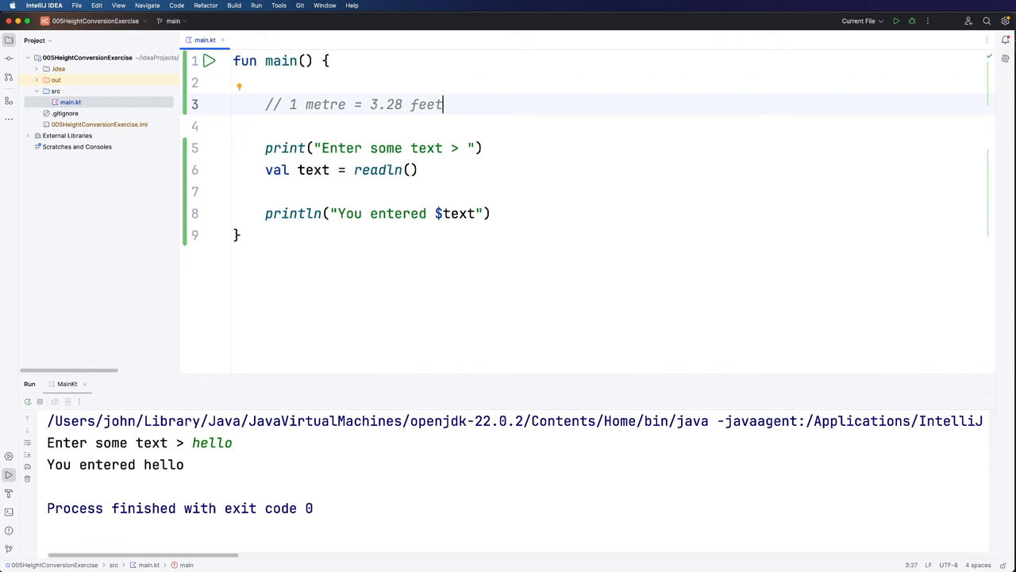
mouse_move(516, 213)
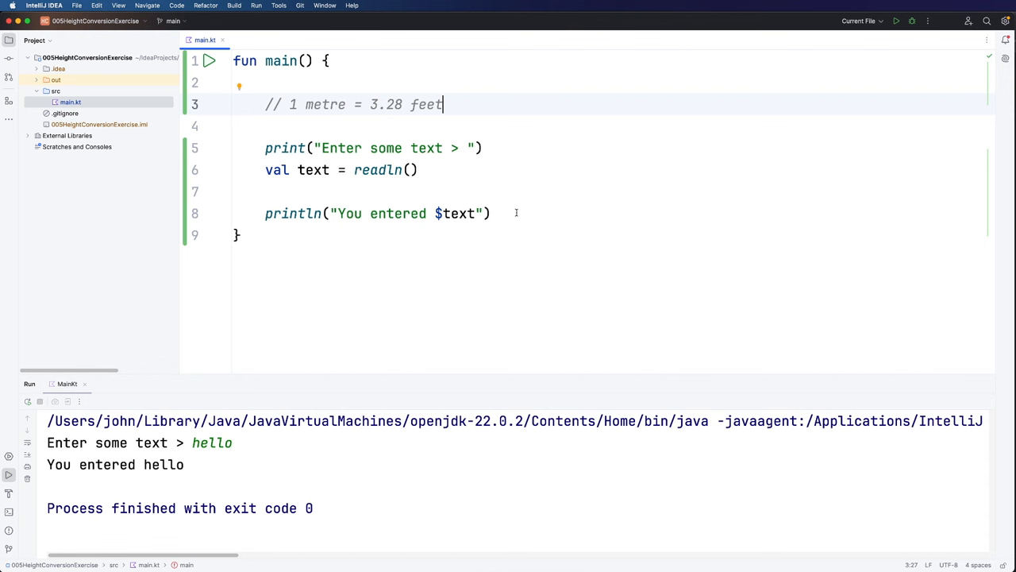
left_click(516, 213)
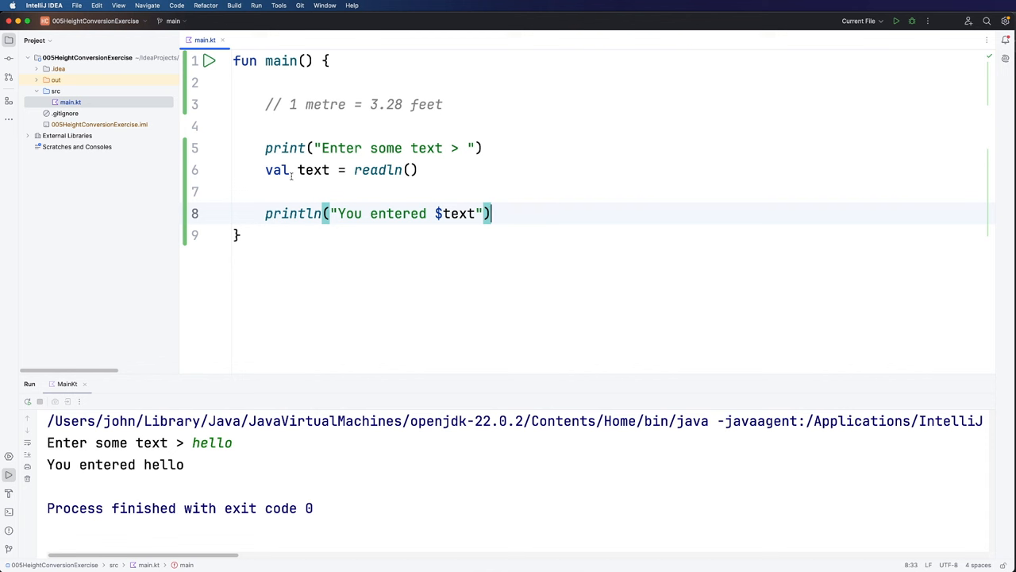
Change the prompt text to "Enter a distance in meters > "
left_click(238, 234)
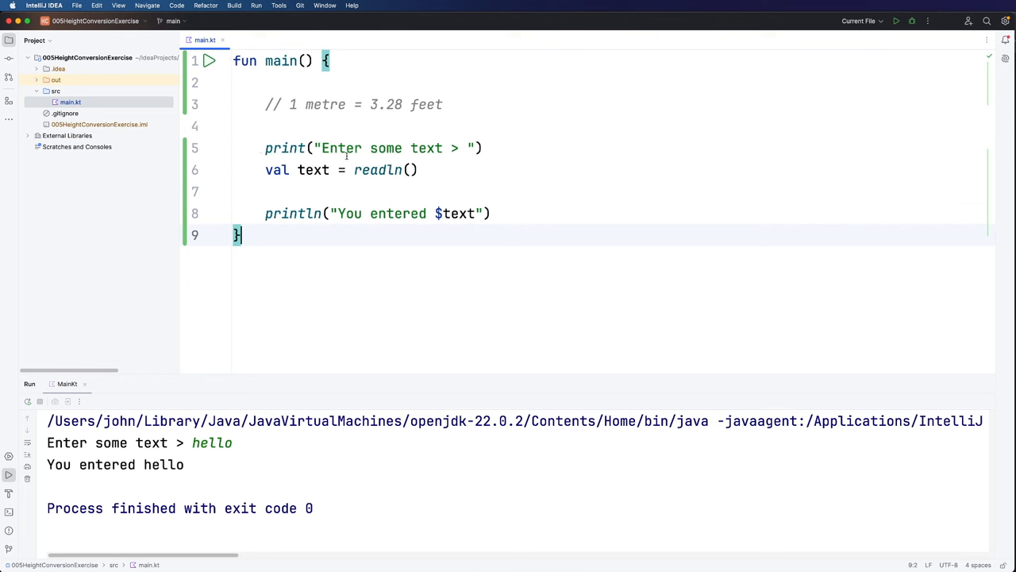
double_click(403, 148)
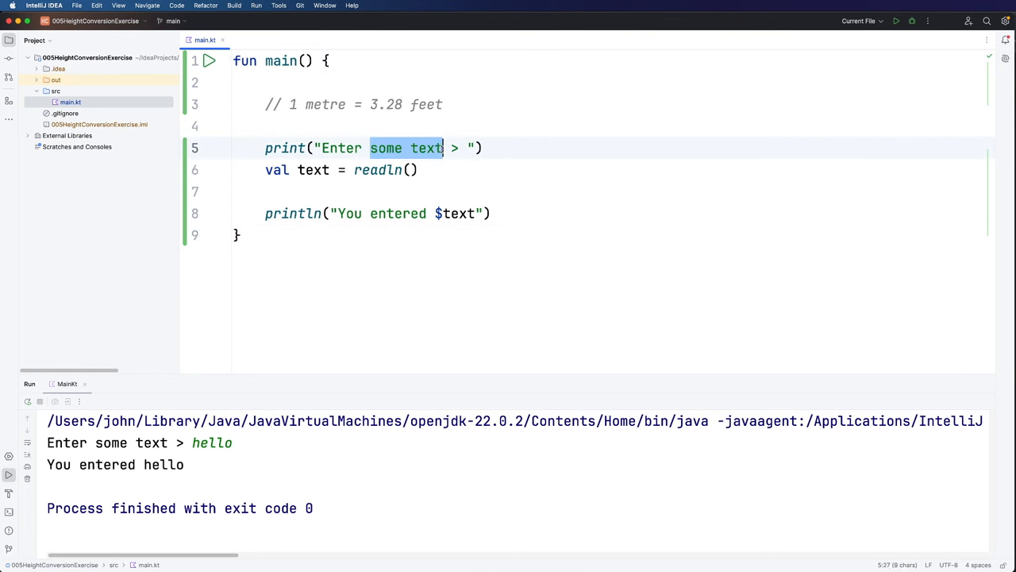
type("a")
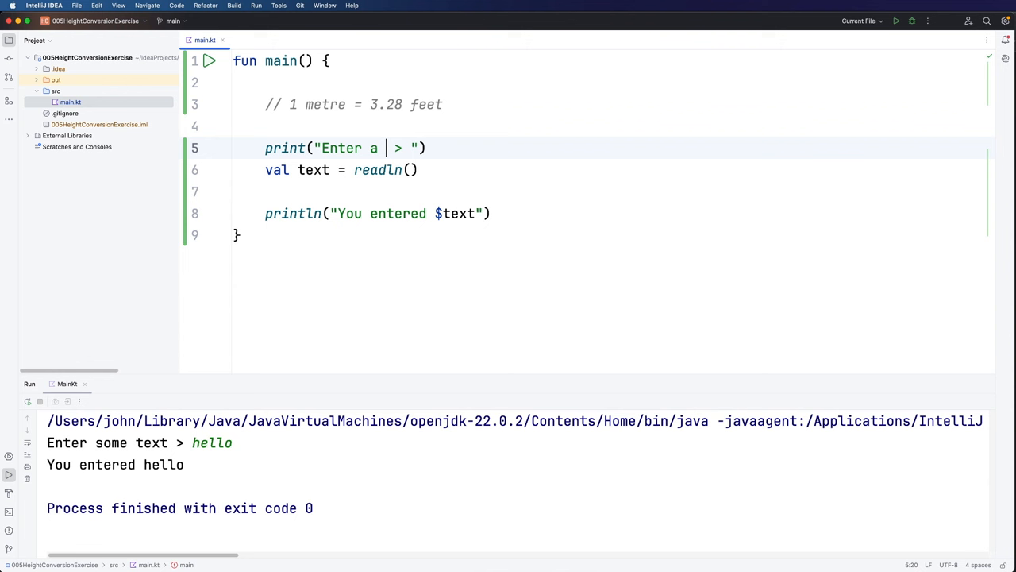
type("distance in met")
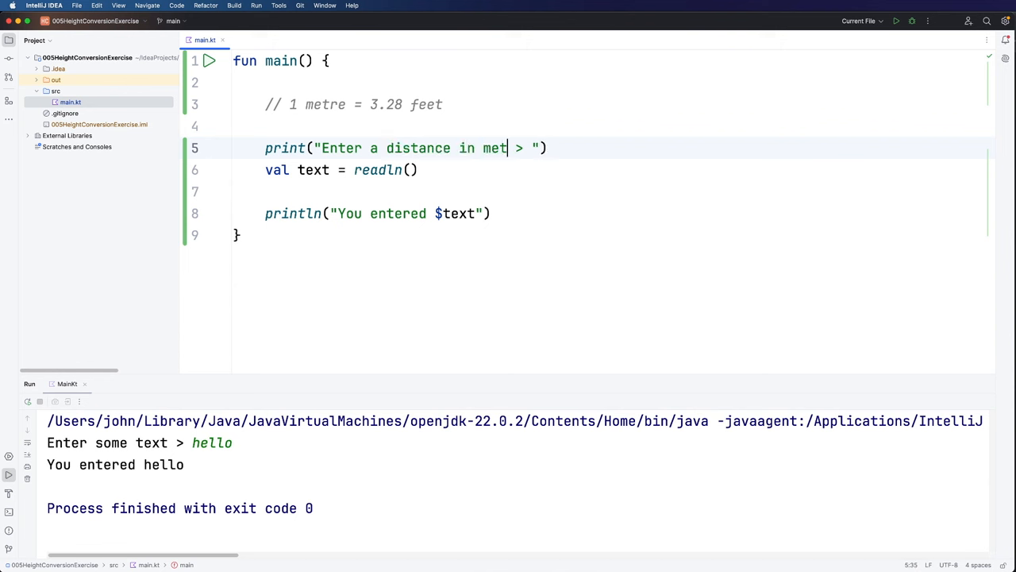
type("ers")
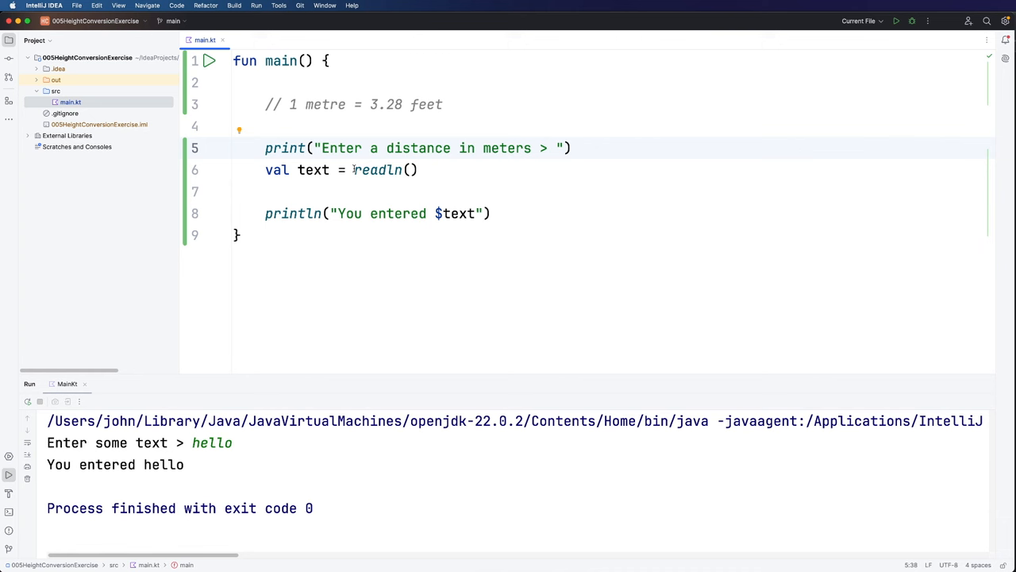
Rename the text variable to meters, comment out the old println, and add blank lines
left_click(312, 169)
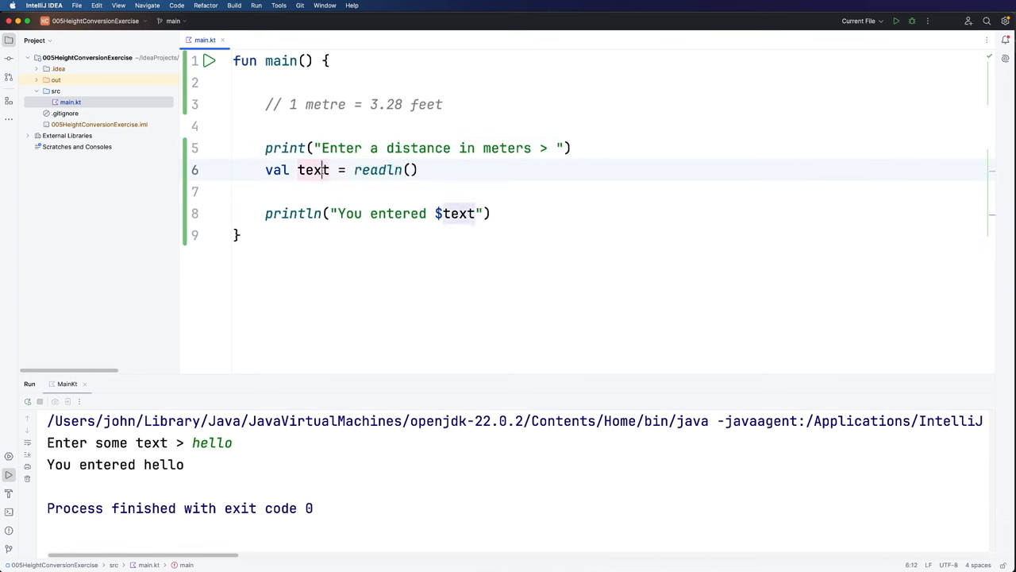
type("meters")
left_click(611, 214)
type("//")
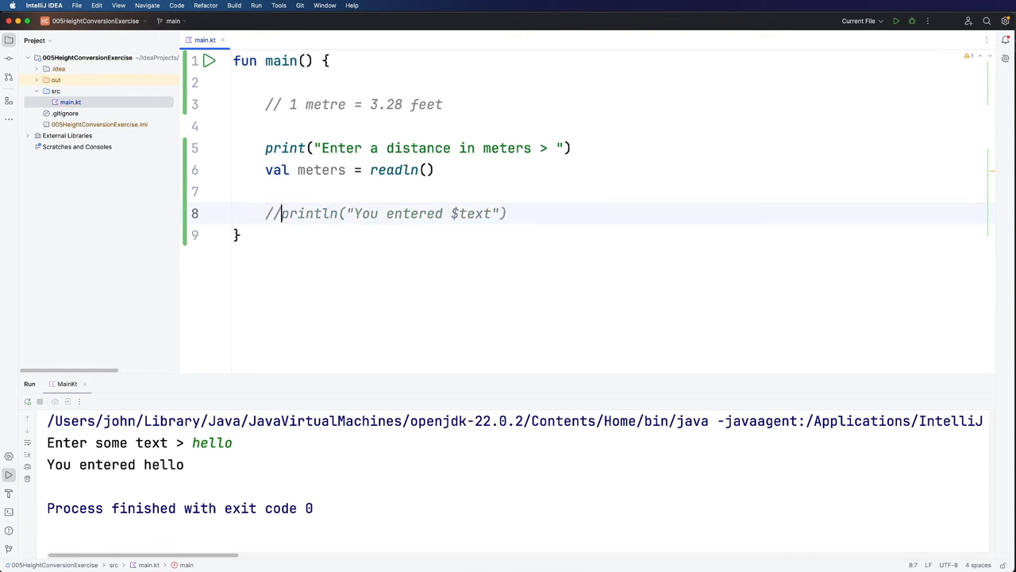
double_click(472, 213)
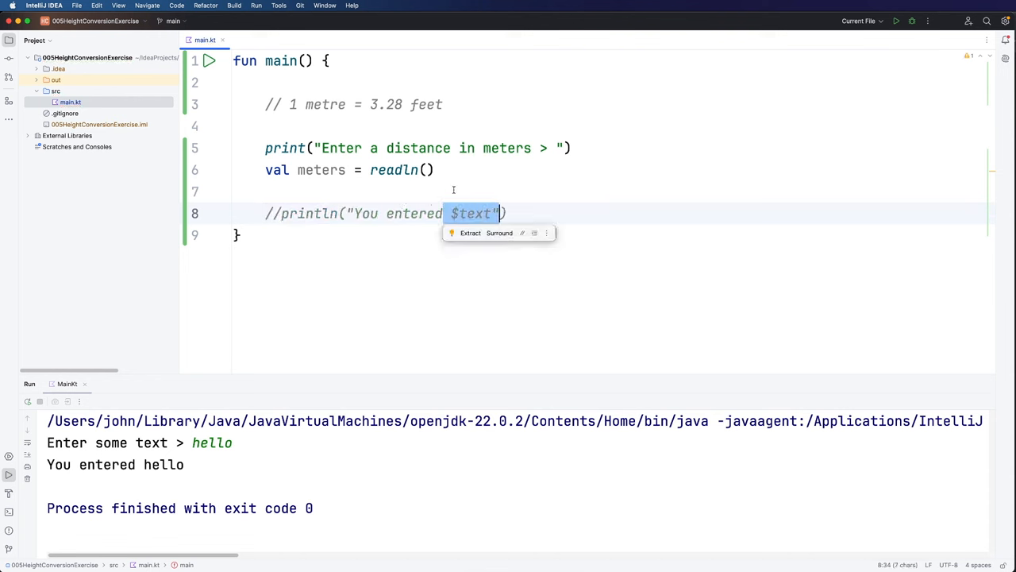
key("enter")
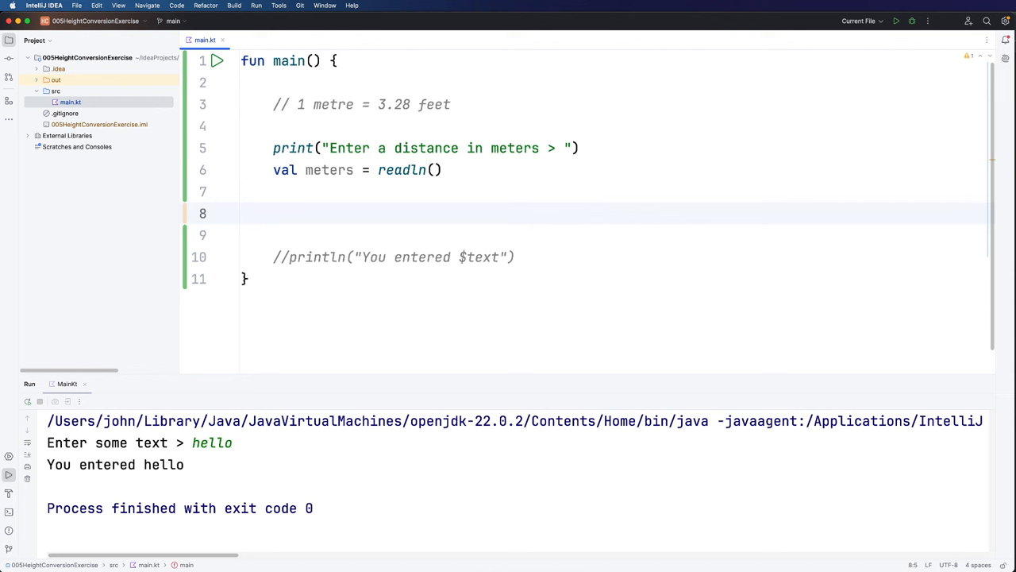
Add the calculation val feet = meters * 3.28
type("val")
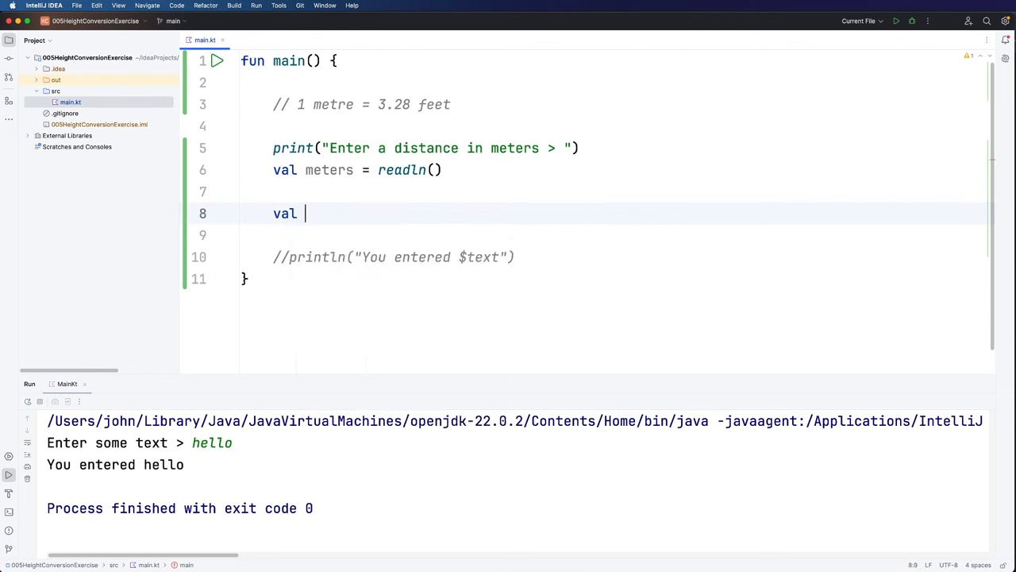
type("feet =")
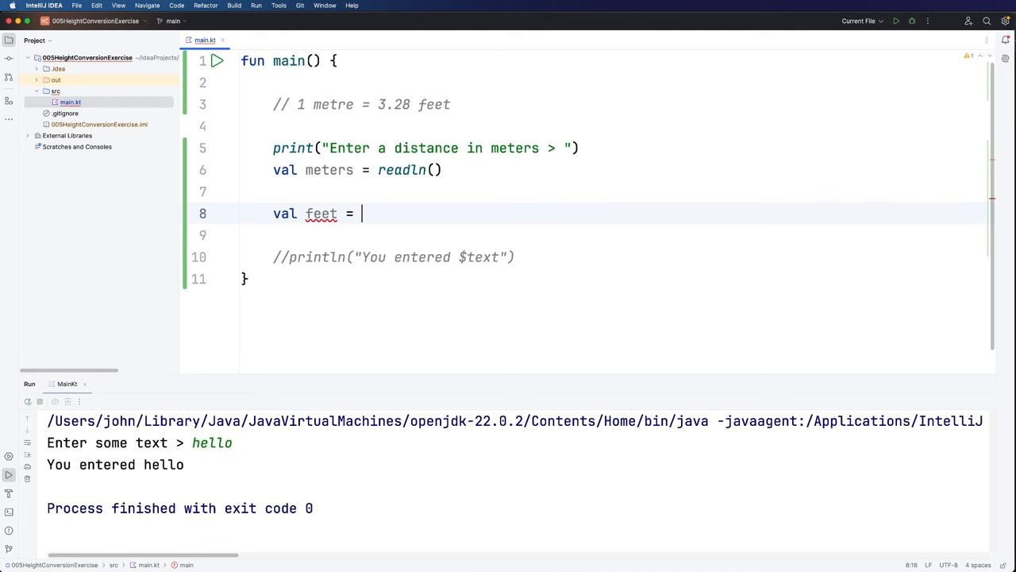
type("meters *")
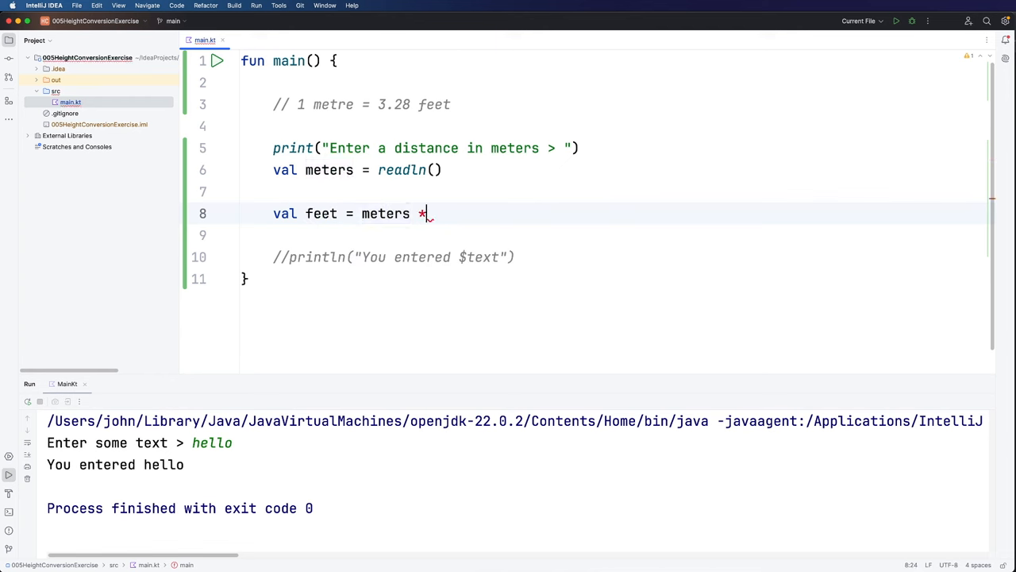
type("3.28")
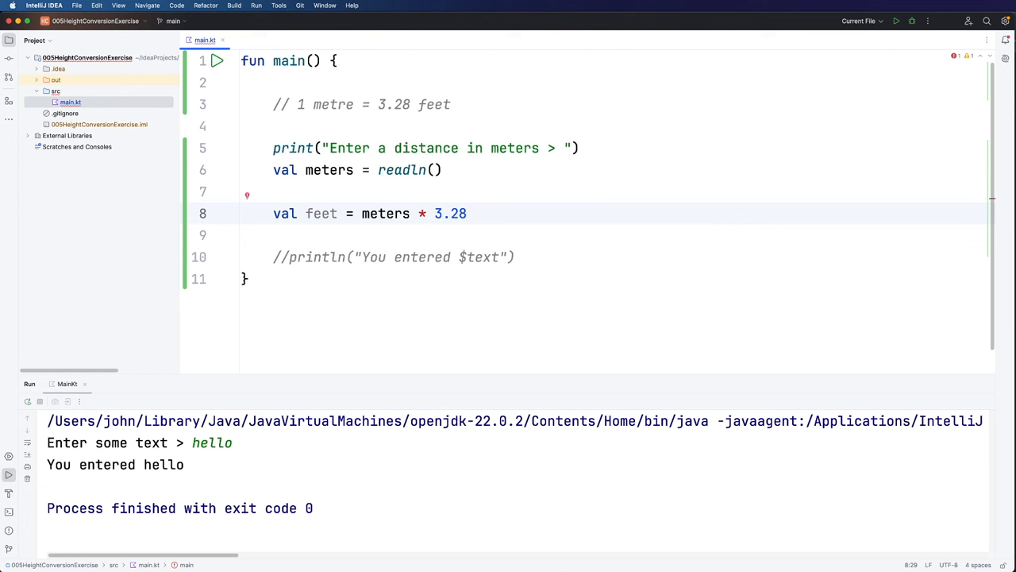
left_click(468, 213)
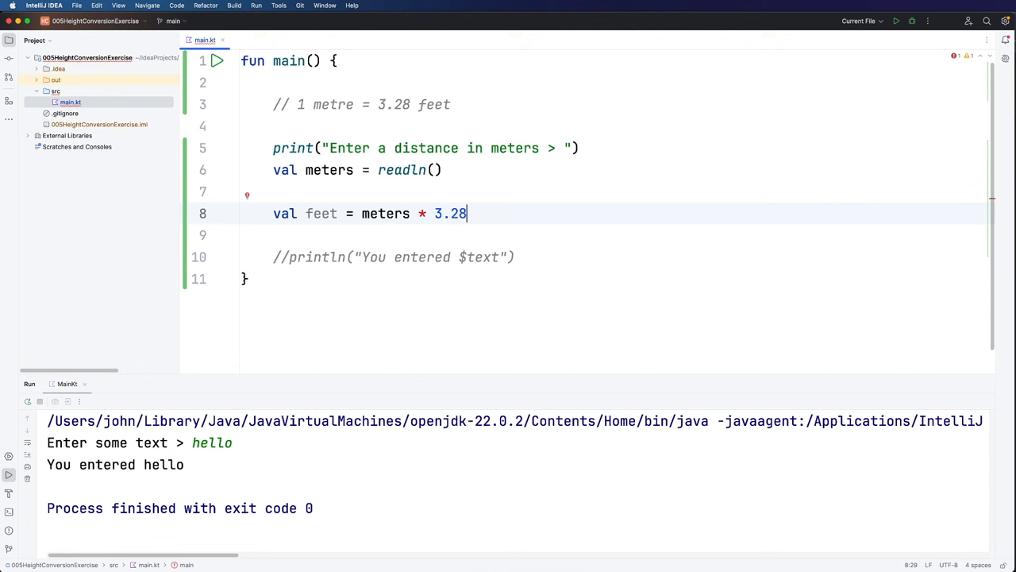
Uncomment the println and rewrite it as "$meters meters is equal to $feet feet"
left_click(288, 256)
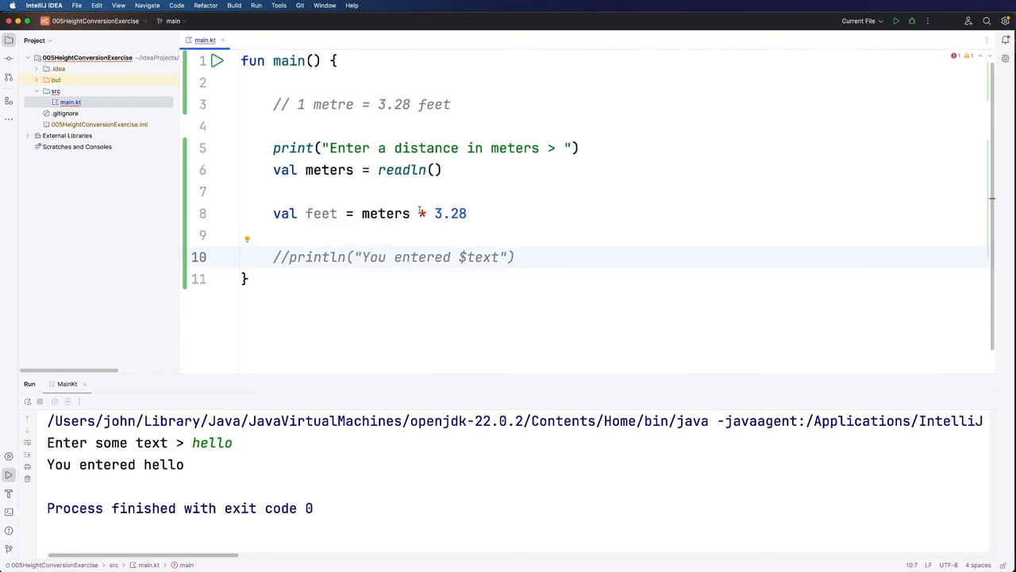
left_click(288, 257)
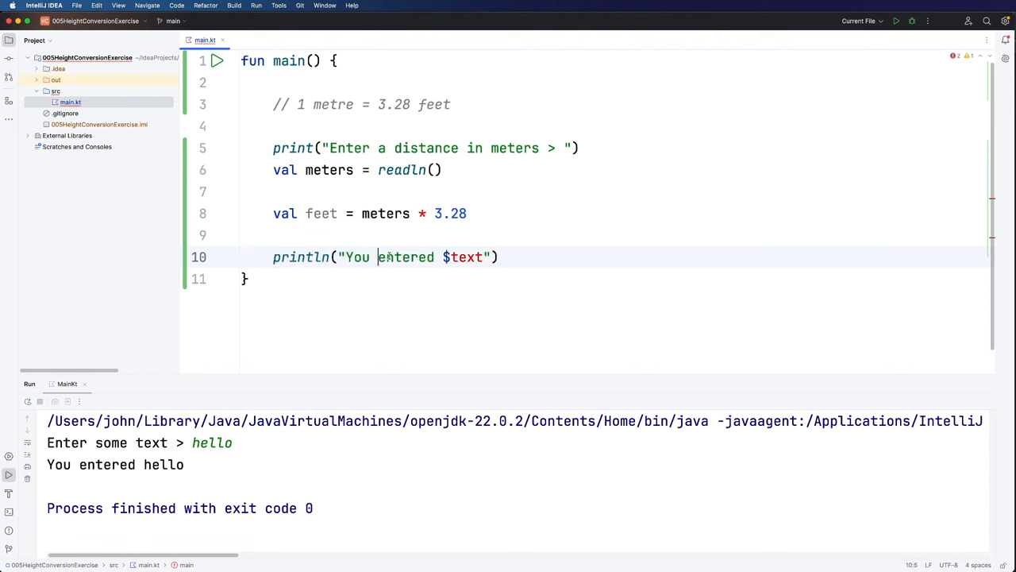
type("$met\")")
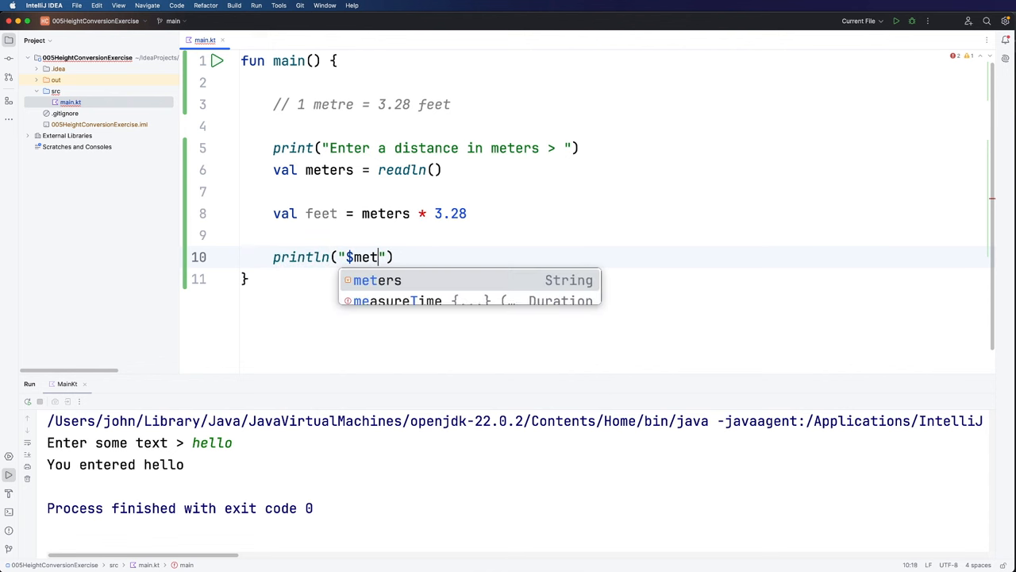
type("ers is equa")
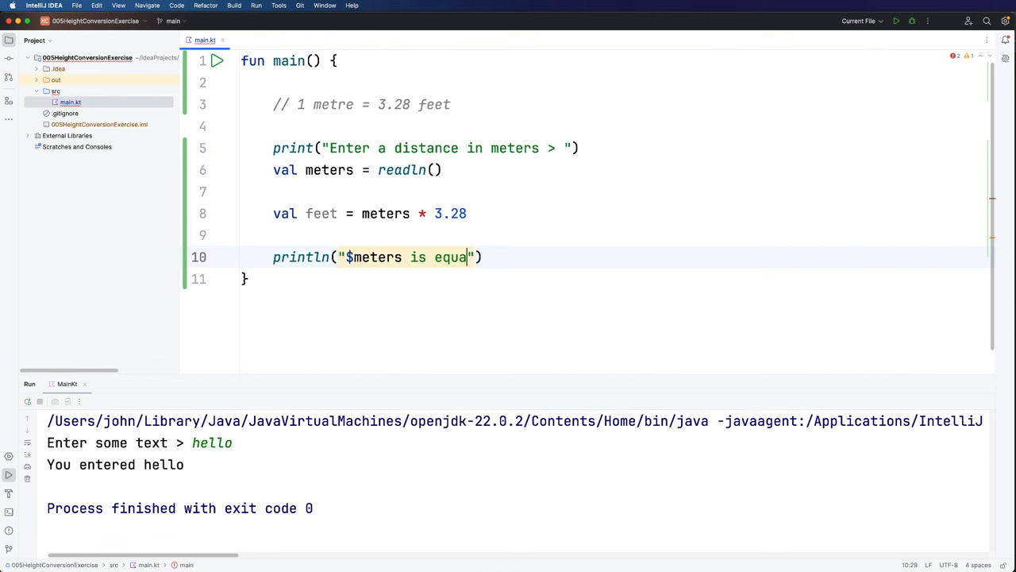
type("l to $feet")
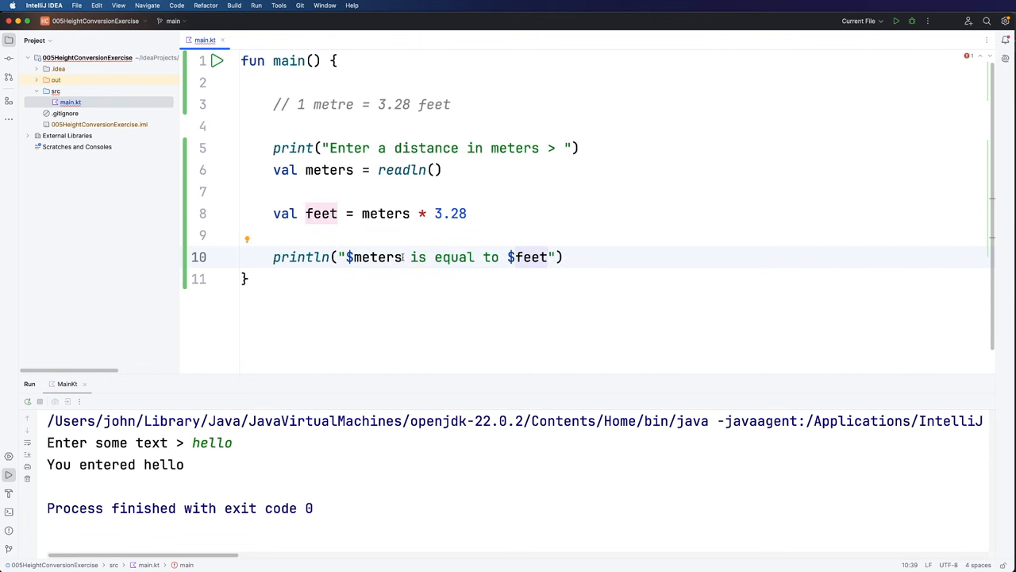
type("me")
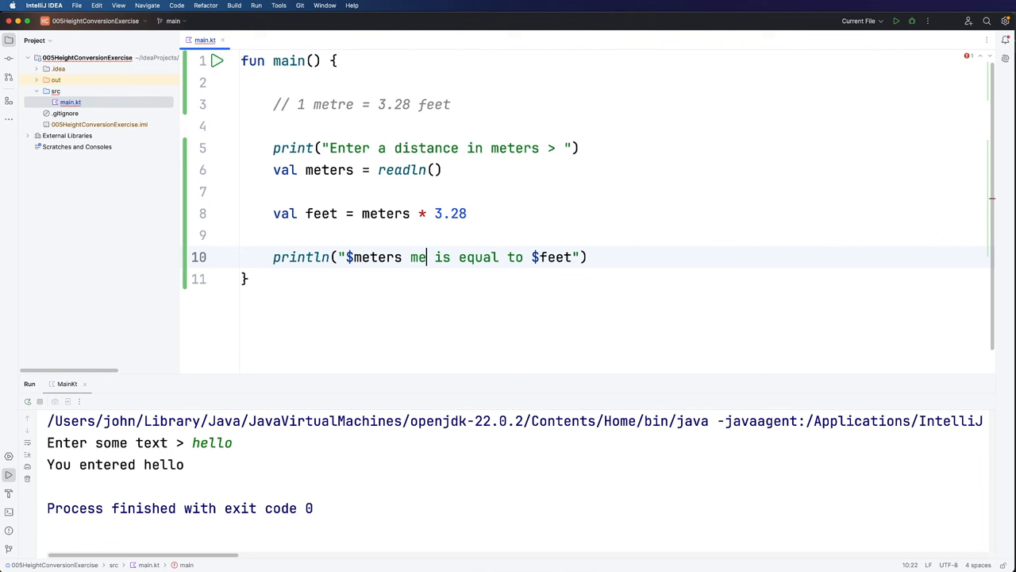
type("ters")
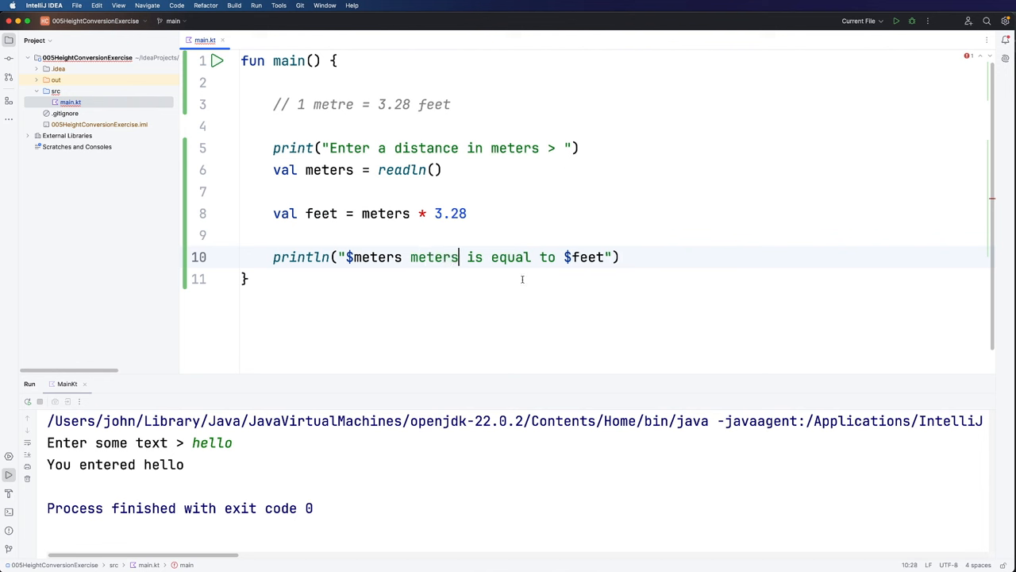
type("f")
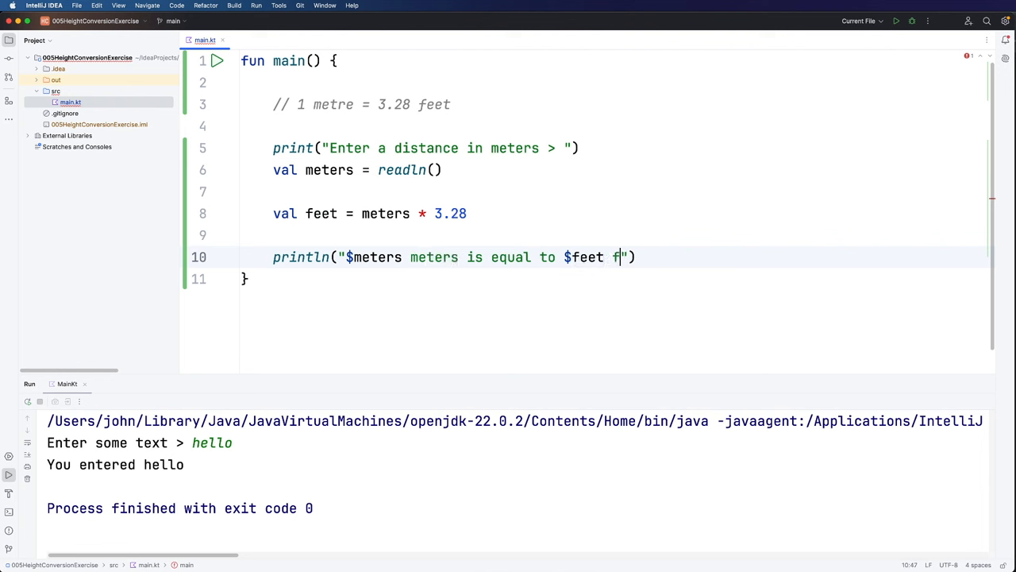
type("eet")
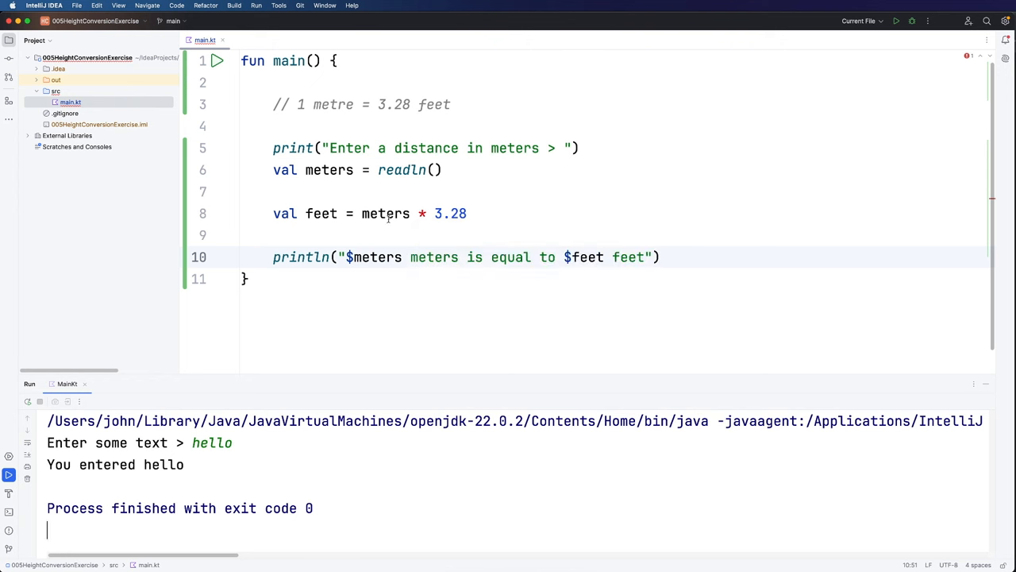
Change the feet calculation to meters.toDouble() * 3.28 and rerun the program
left_click(387, 213)
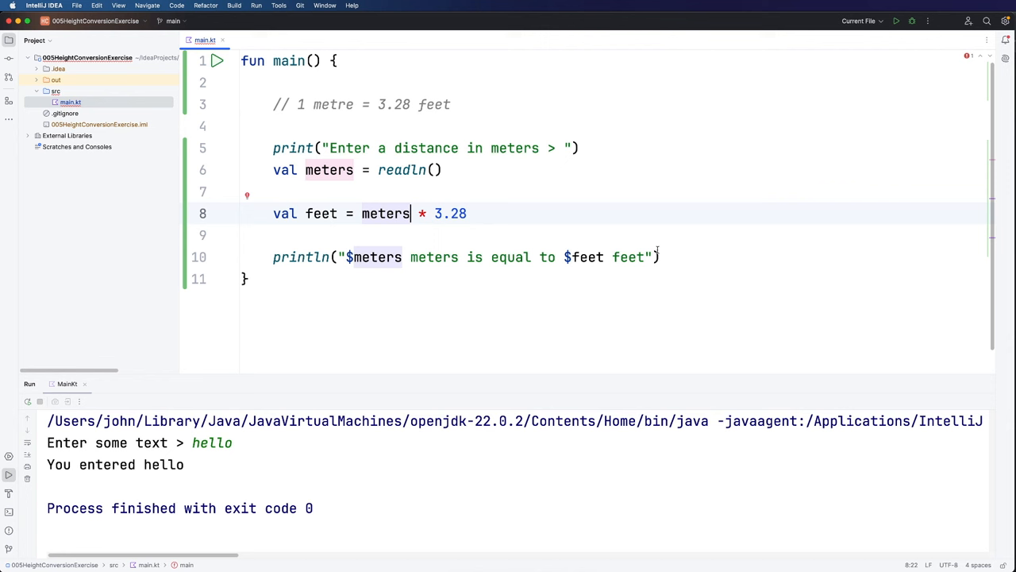
type(".toDouble(")
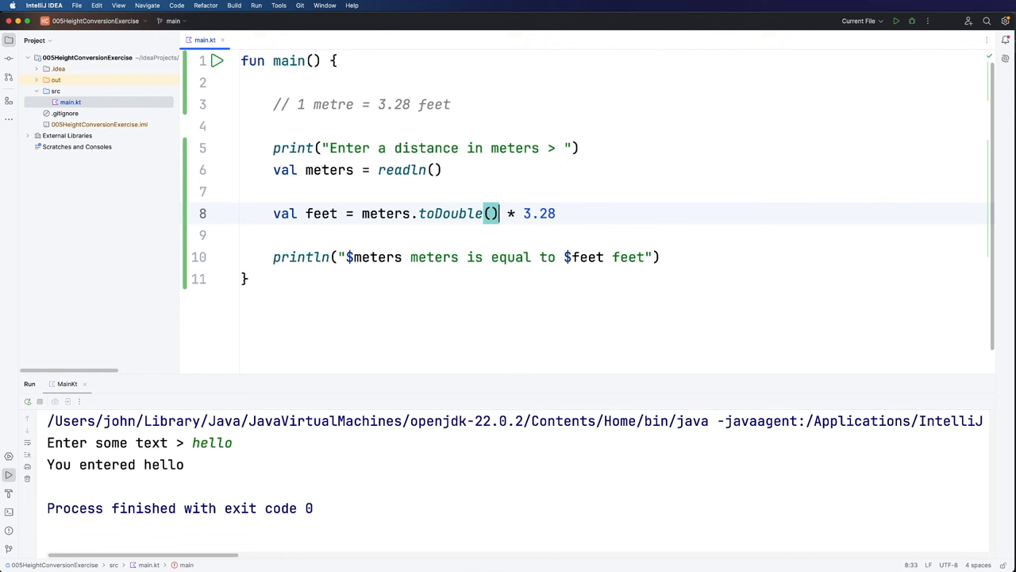
left_click(488, 279)
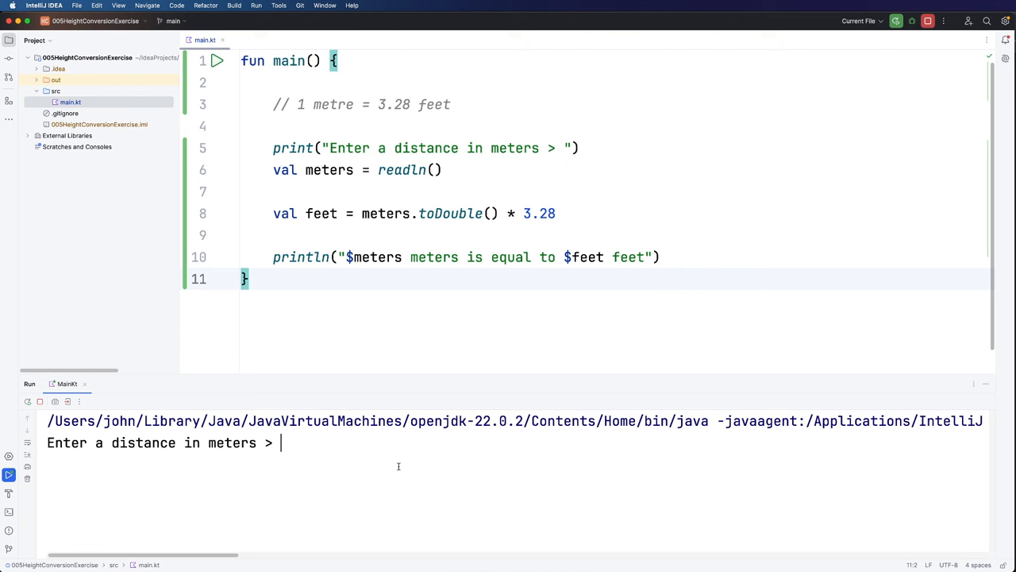
Enter 1000 meters at the console prompt
type("1000")
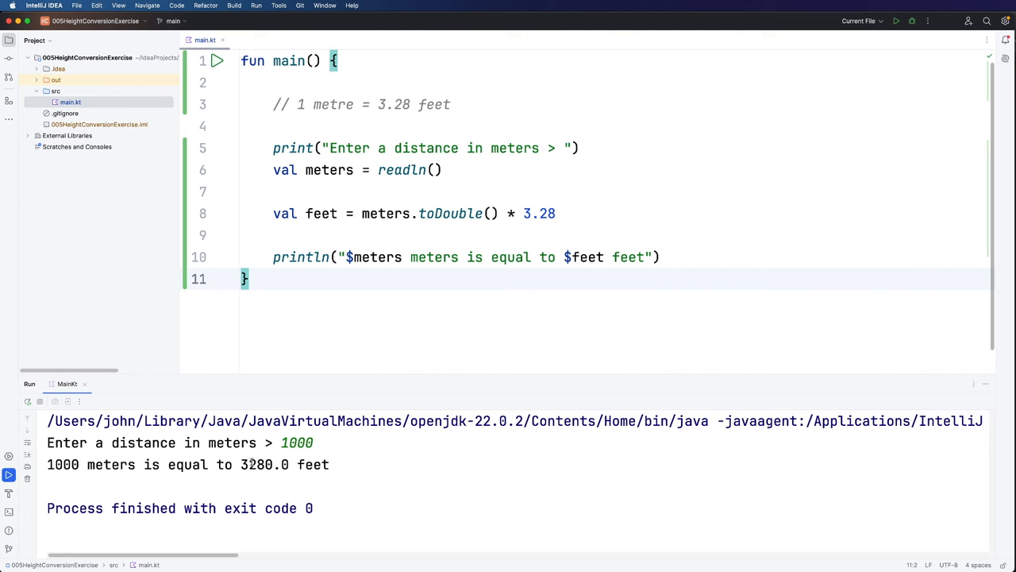
mouse_move(411, 325)
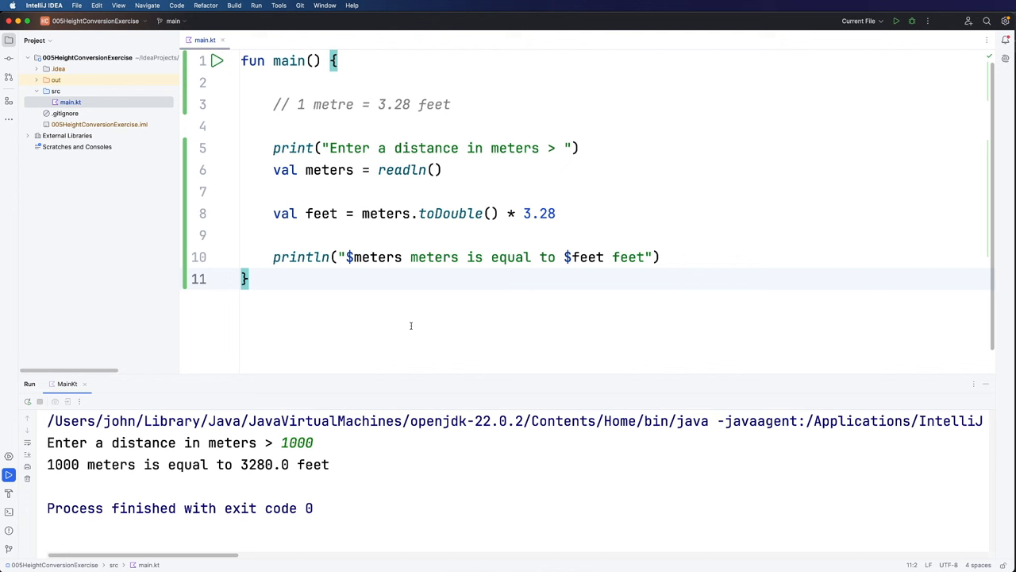
mouse_move(524, 309)
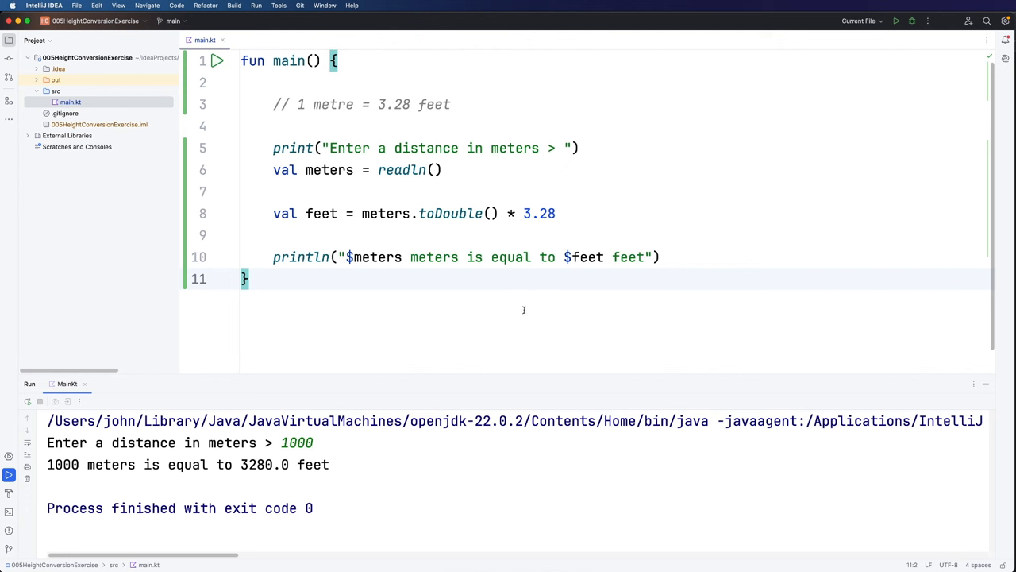
mouse_move(382, 267)
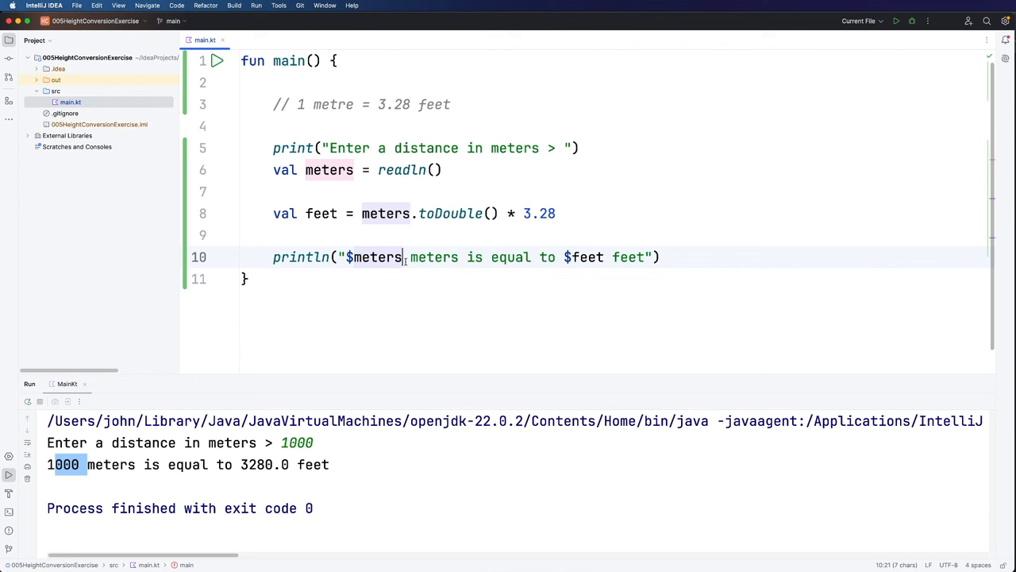
Rewrite the message string to "${meters}m is equal to ${feet}ft" with braced variables
type("m")
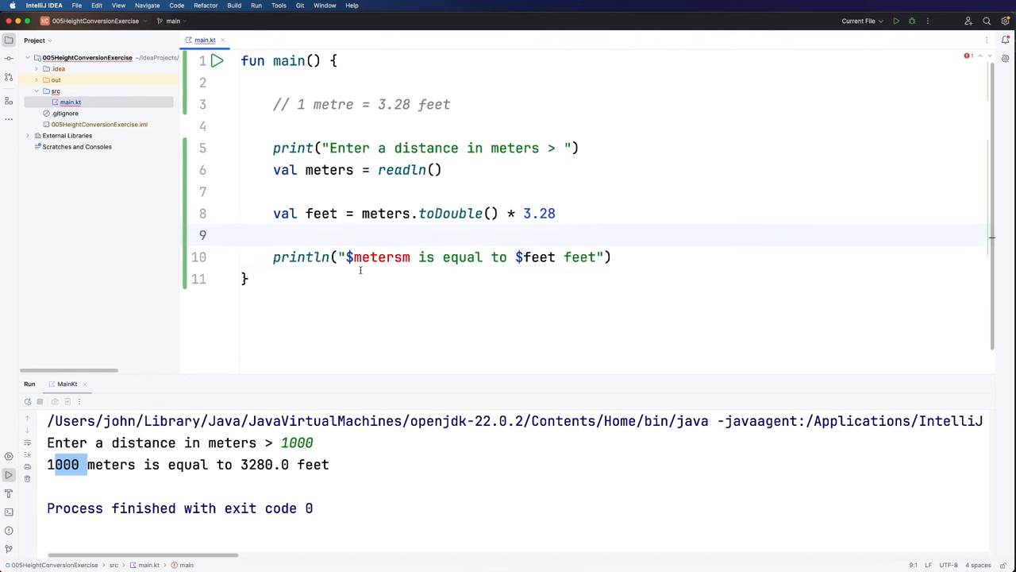
double_click(381, 256)
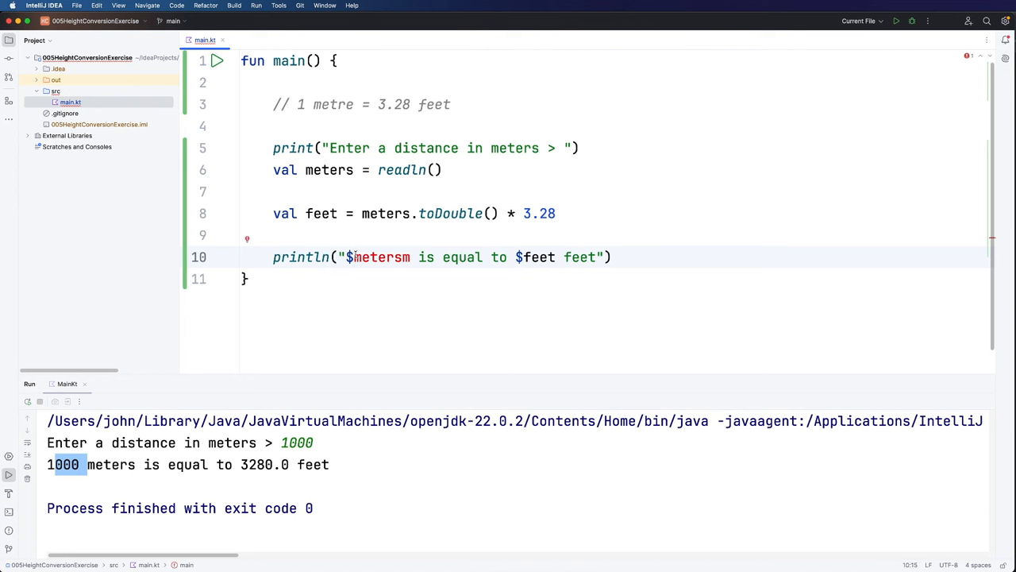
type("{")
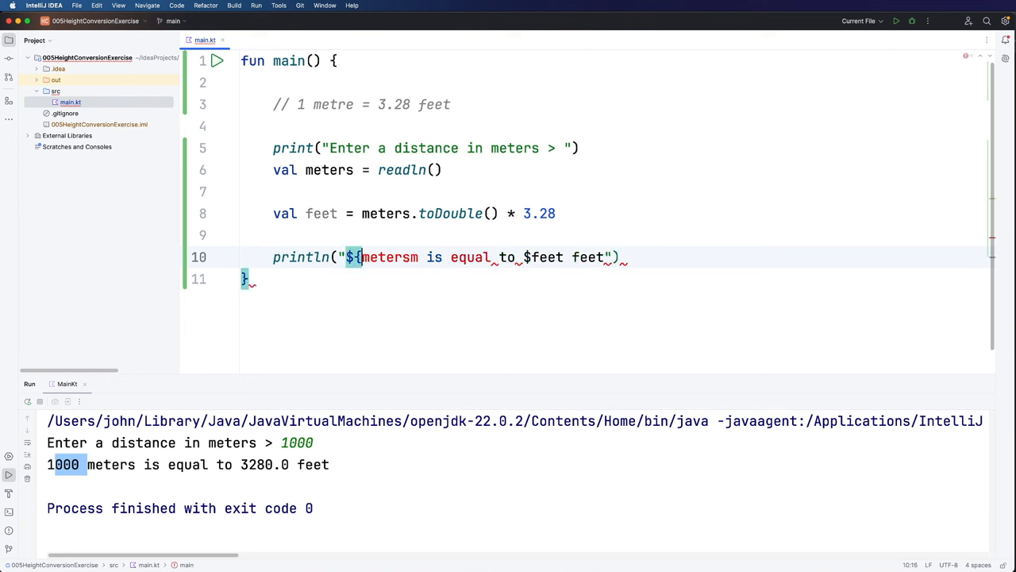
type("}")
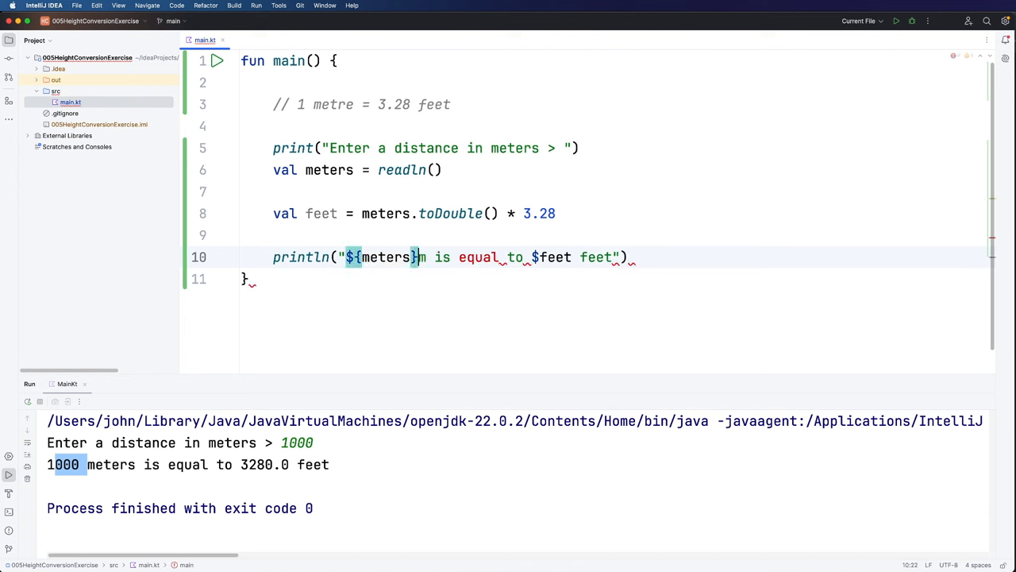
left_click(248, 278)
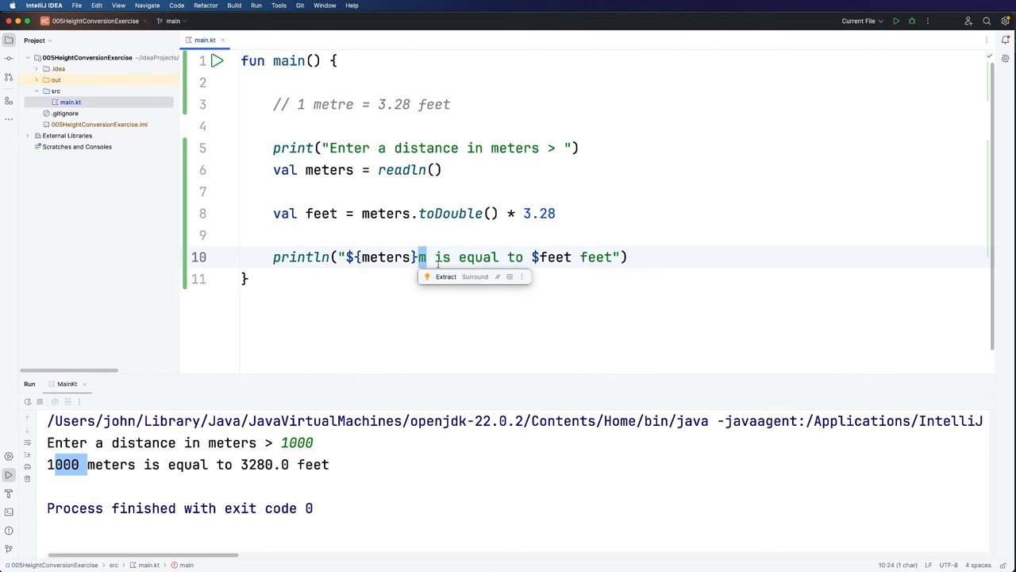
double_click(596, 257)
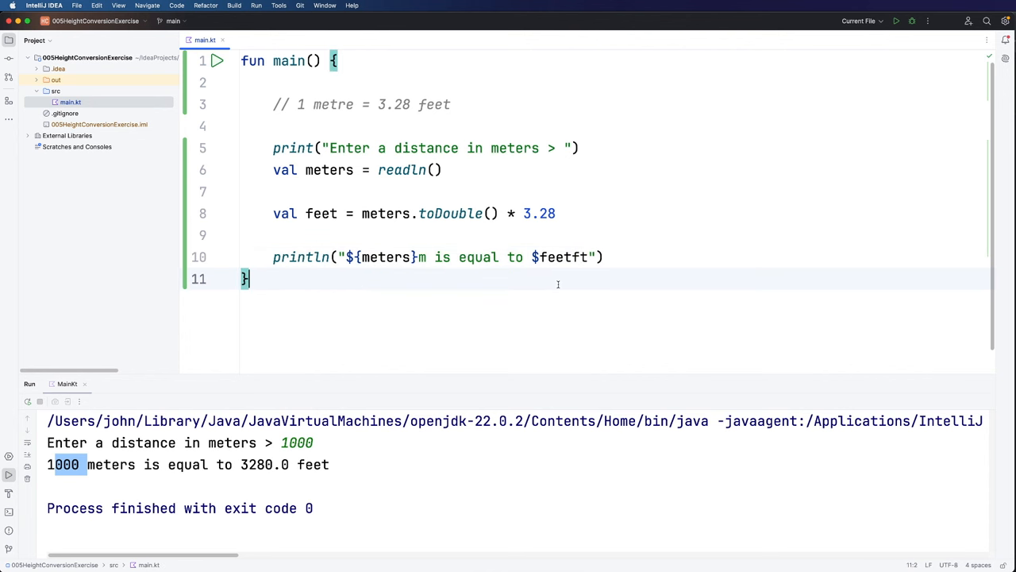
left_click(537, 257)
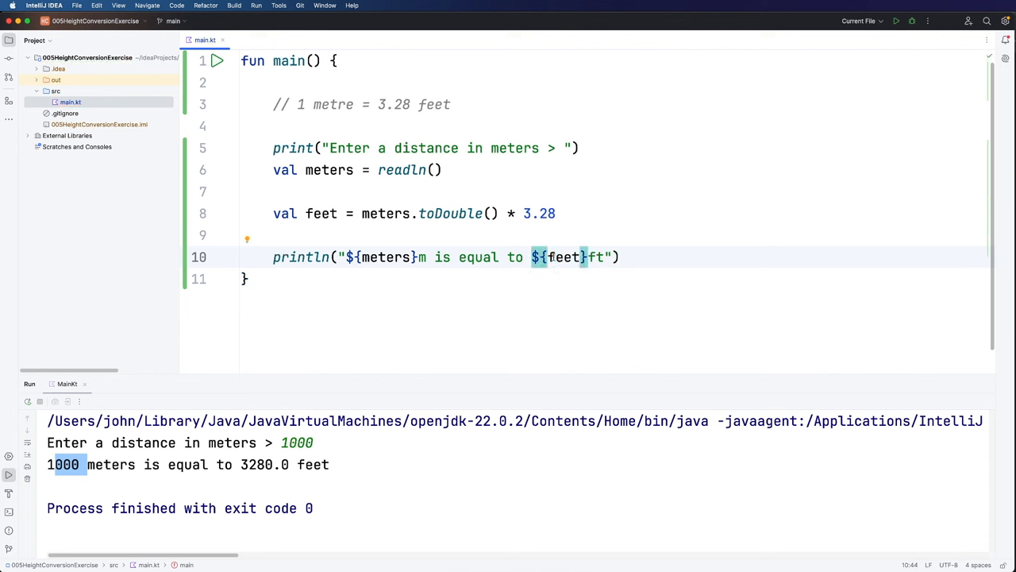
double_click(563, 257)
type("2000")
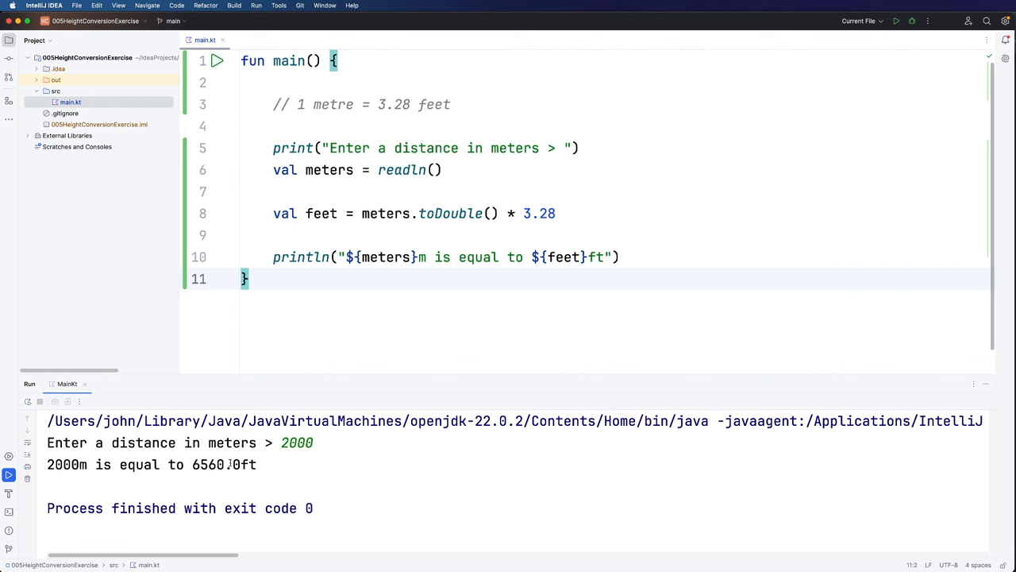
Check the 6560.0ft output and add a blank line after the message println
double_click(68, 464)
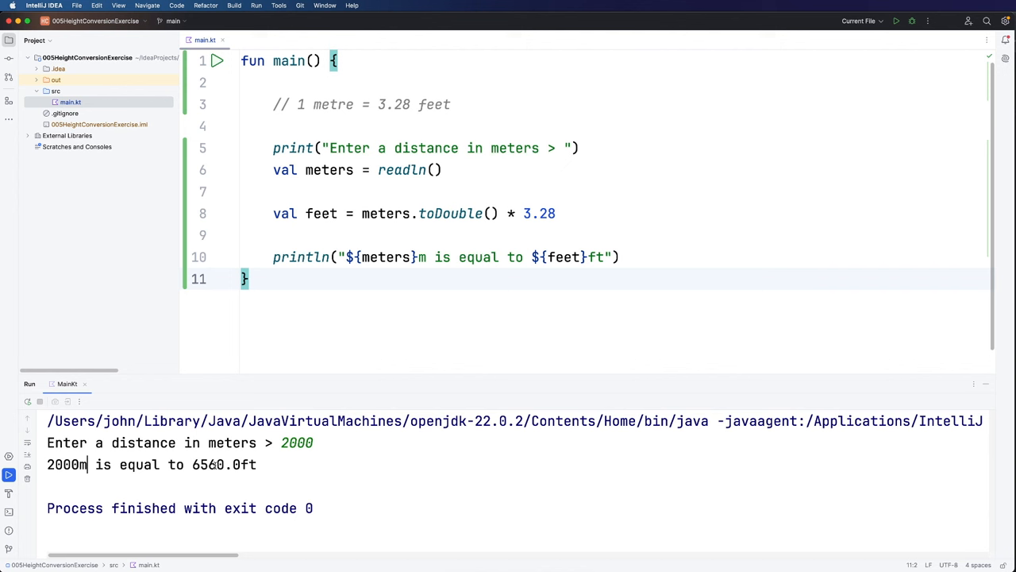
mouse_move(488, 300)
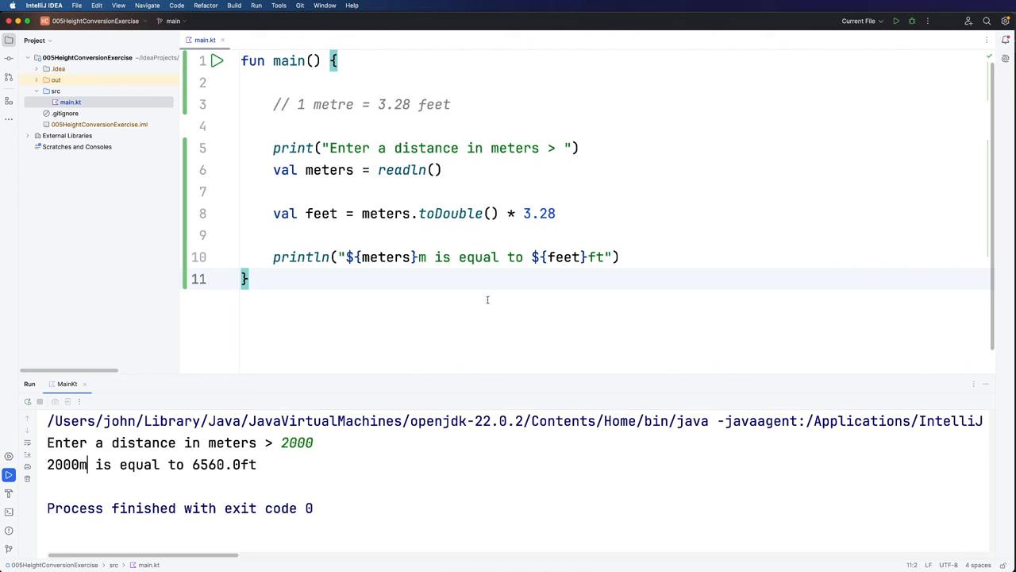
double_click(450, 212)
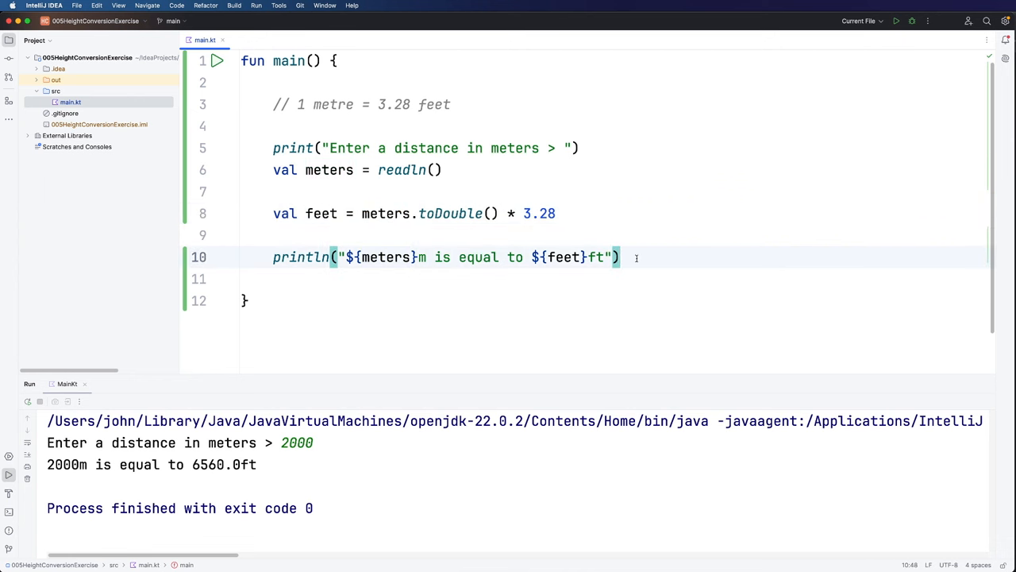
Add println(meters::class.simpleName) on line 12 to print the type of meters
type("println")
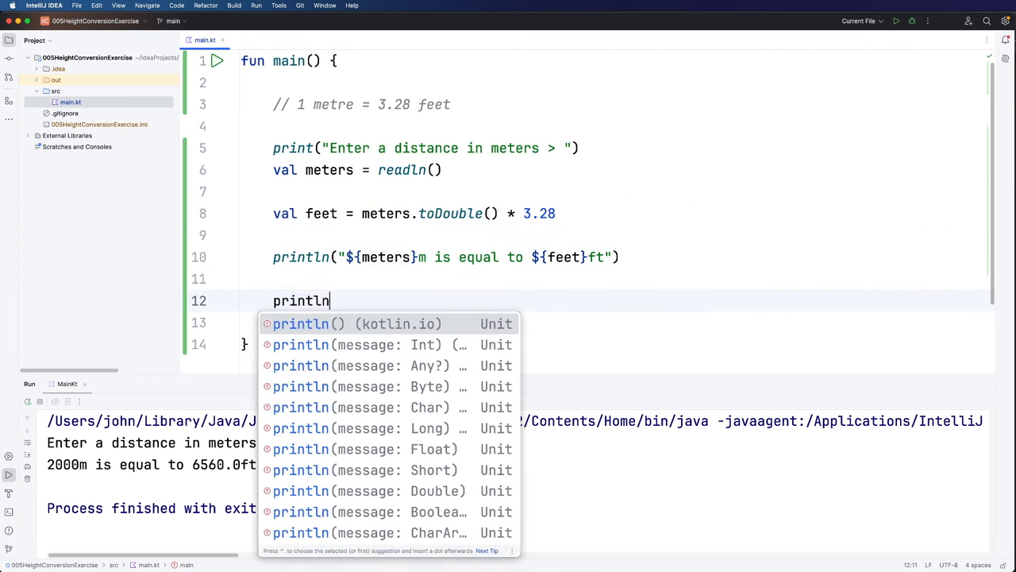
type("(meters")
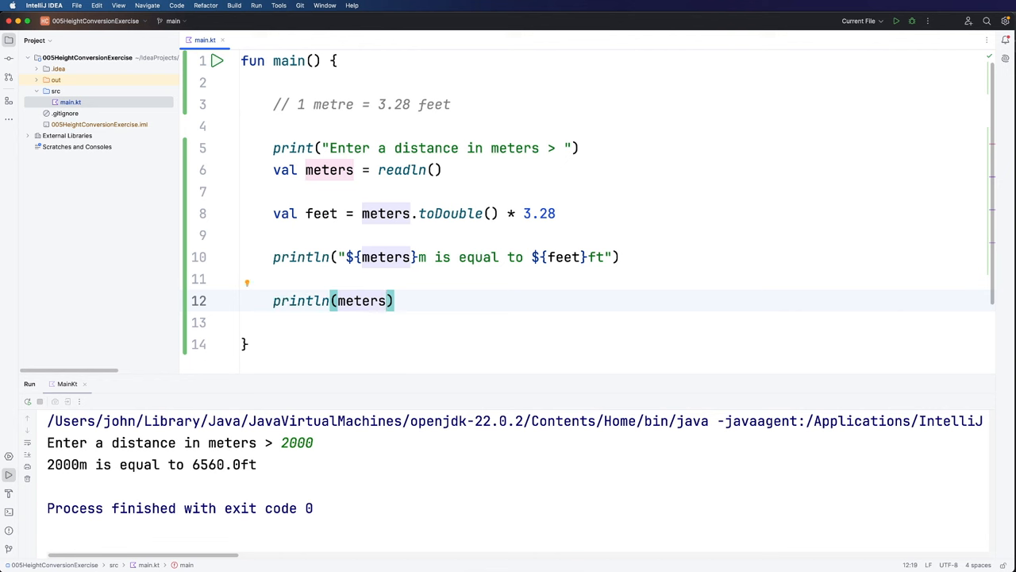
type("::")
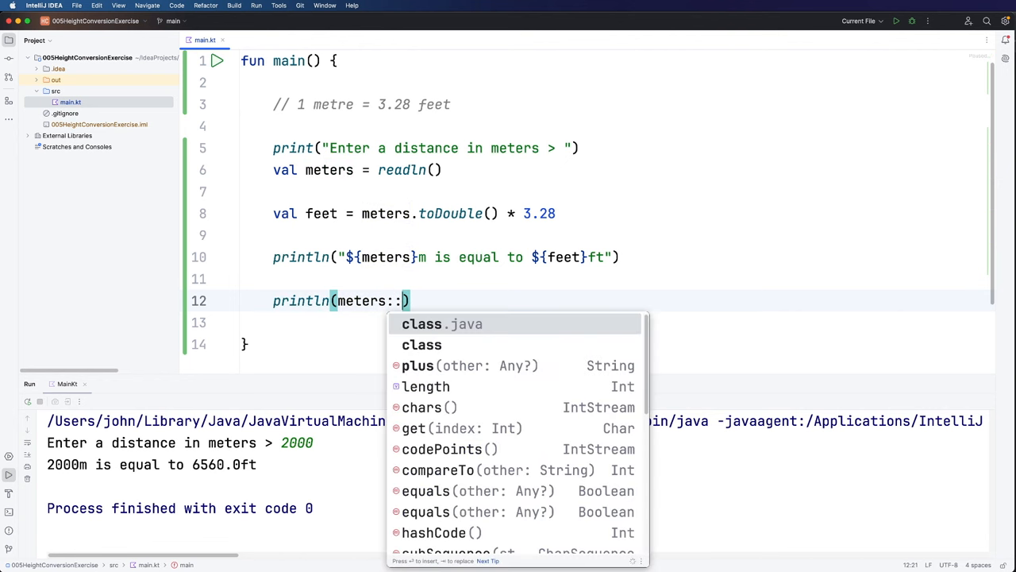
type("class")
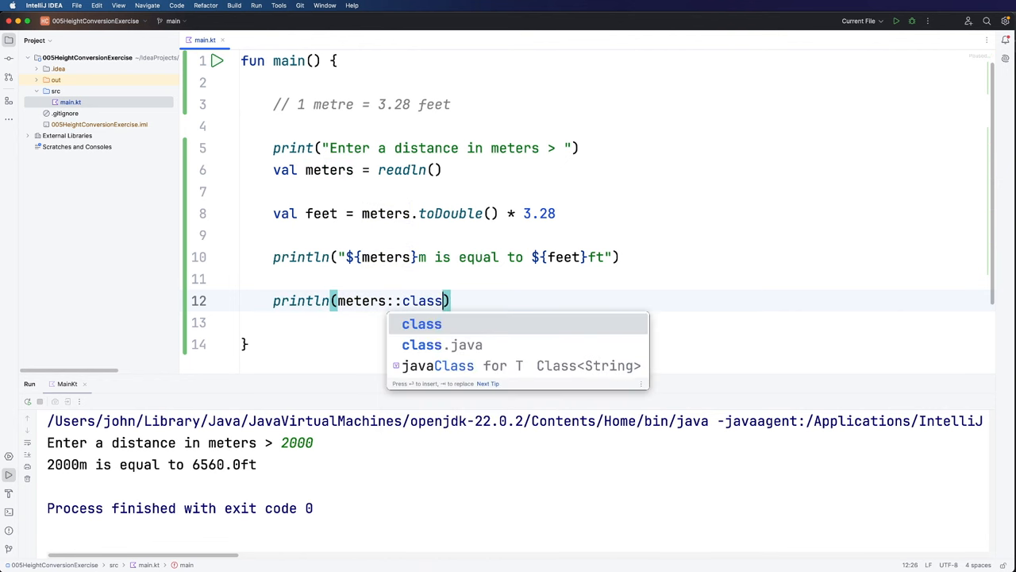
type(".simpleName")
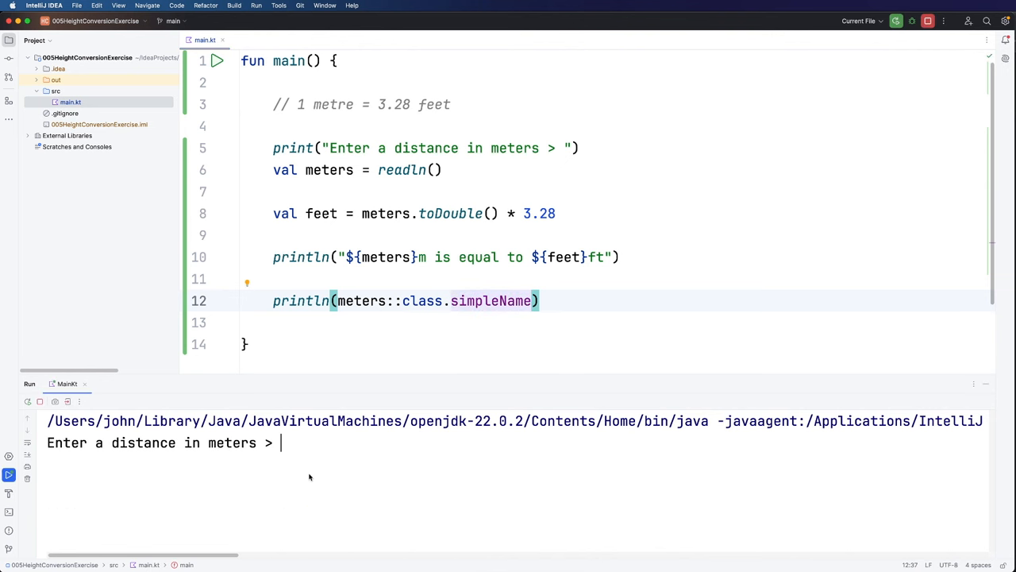
Enter 4 in the console, then highlight readln(), toDouble() and the type-printing line to explain them
type("4")
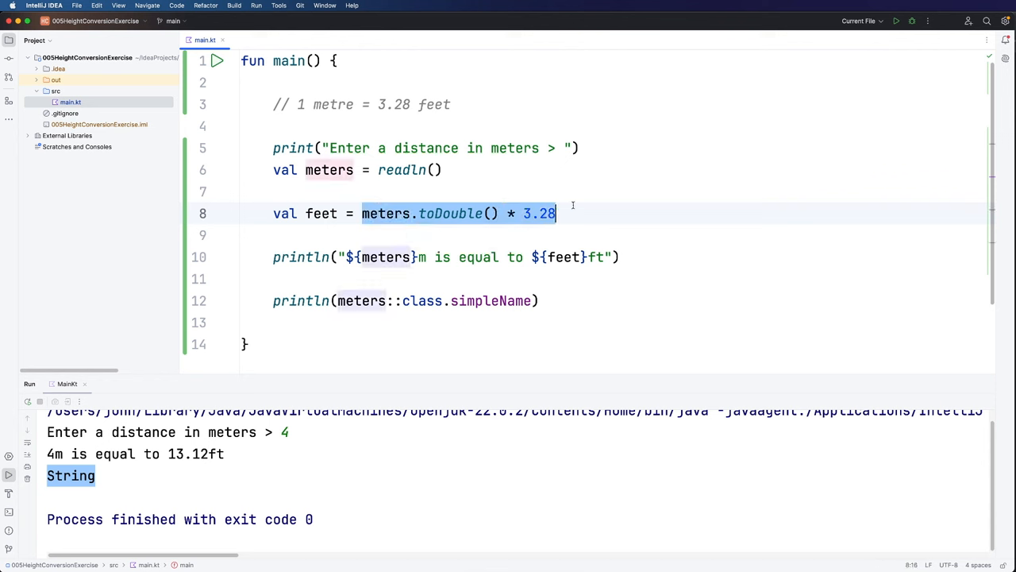
left_click(362, 213)
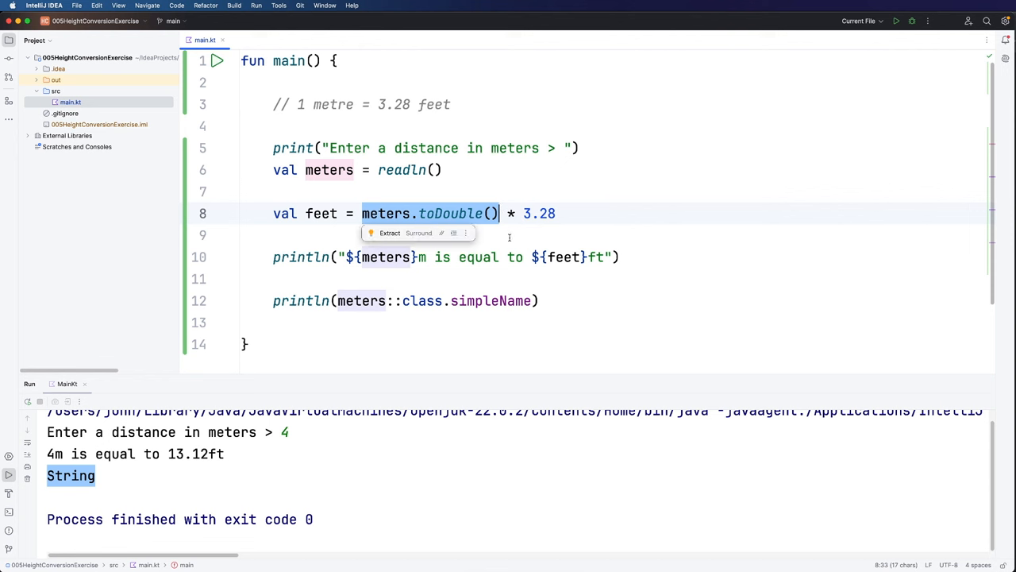
left_click(325, 170)
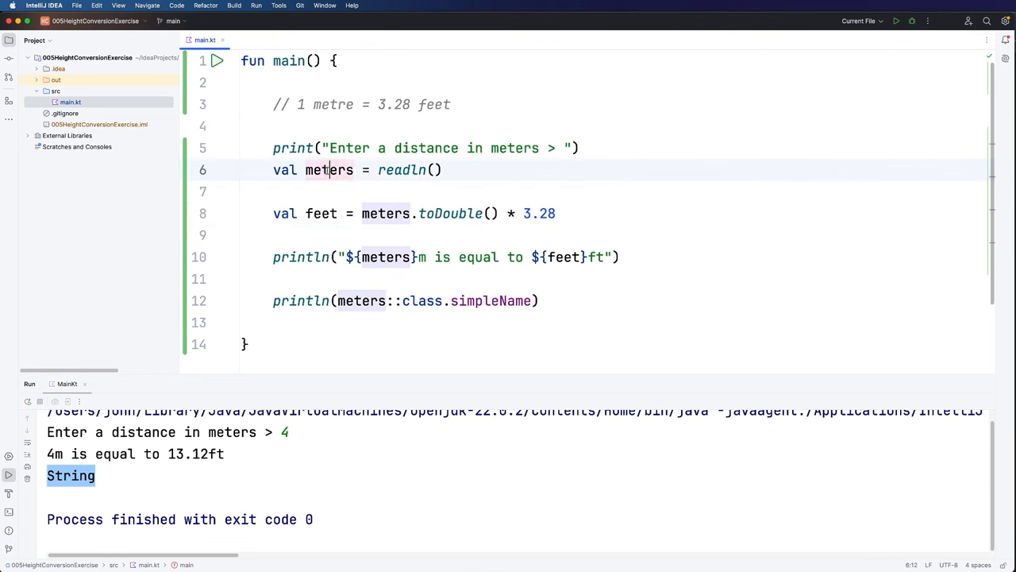
double_click(329, 170)
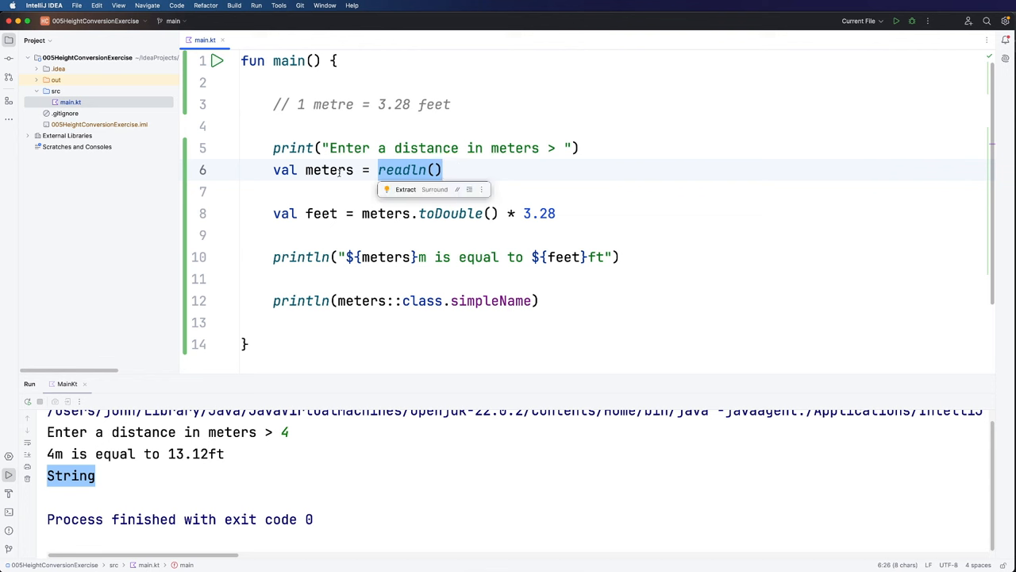
left_click(542, 300)
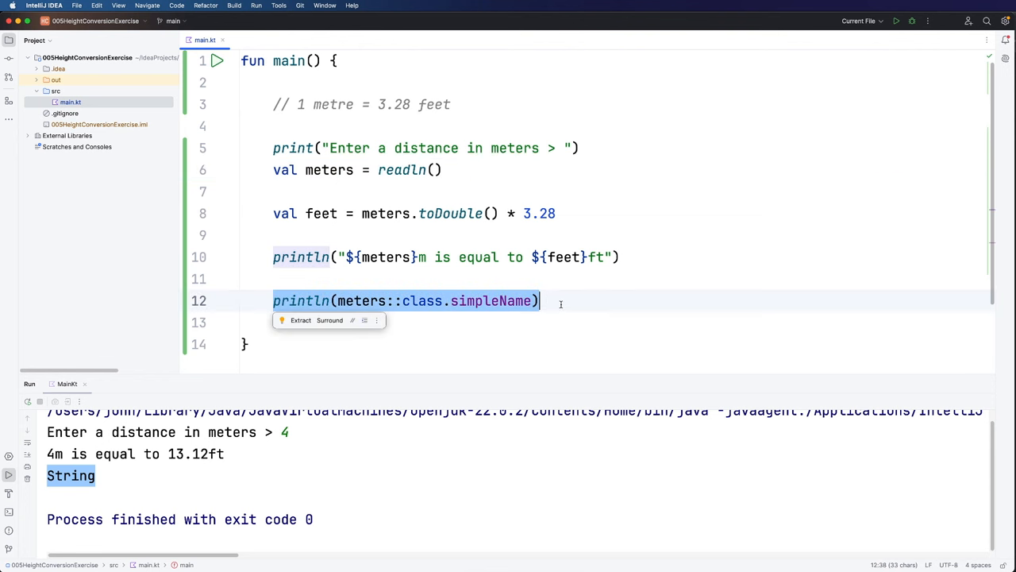
left_click(450, 213)
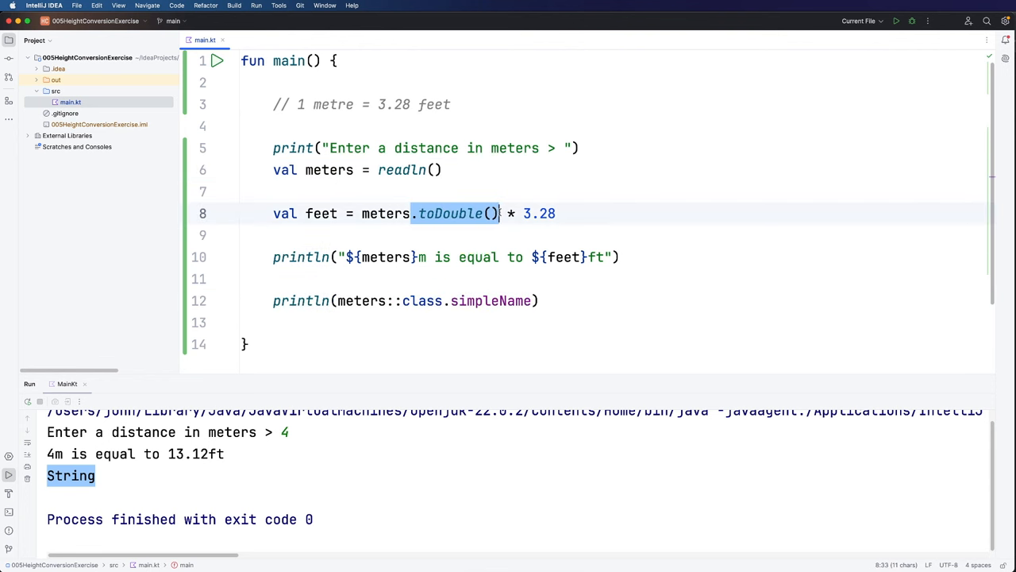